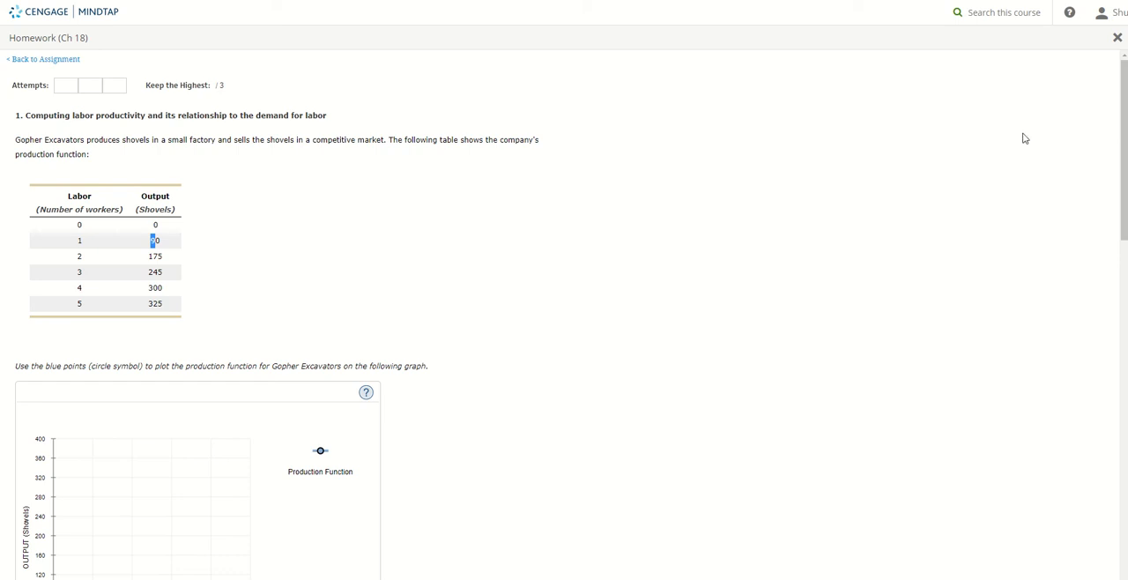
mouse_move(626, 211)
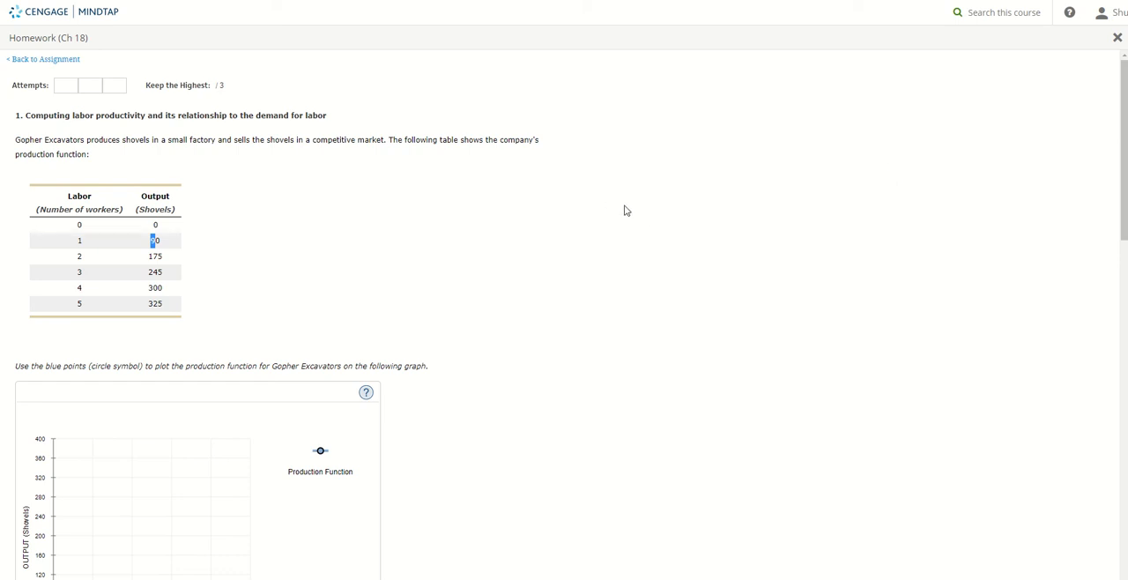
mouse_move(308, 244)
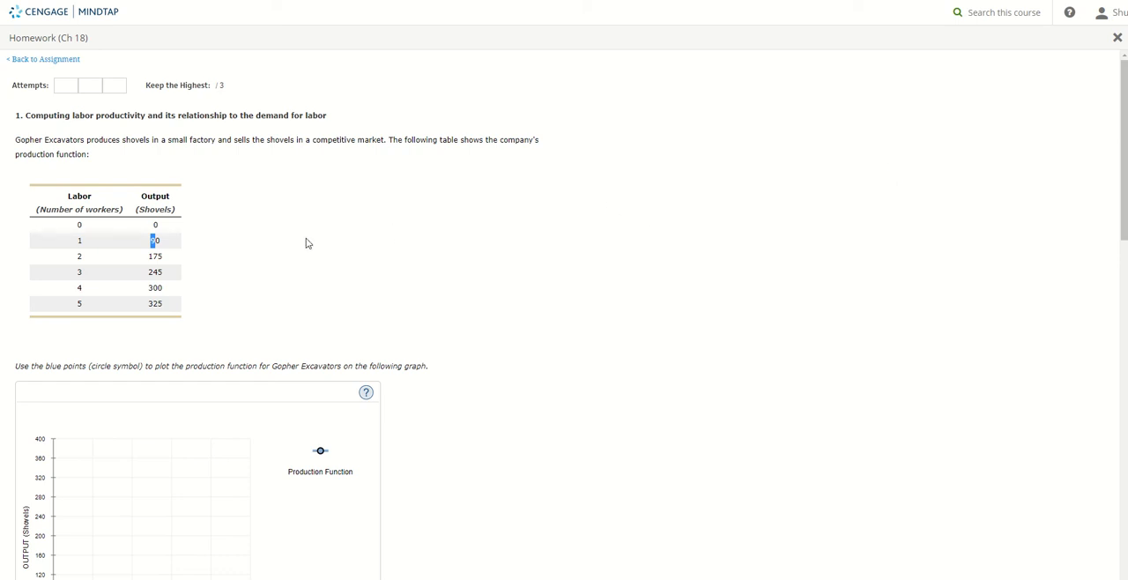
mouse_move(456, 207)
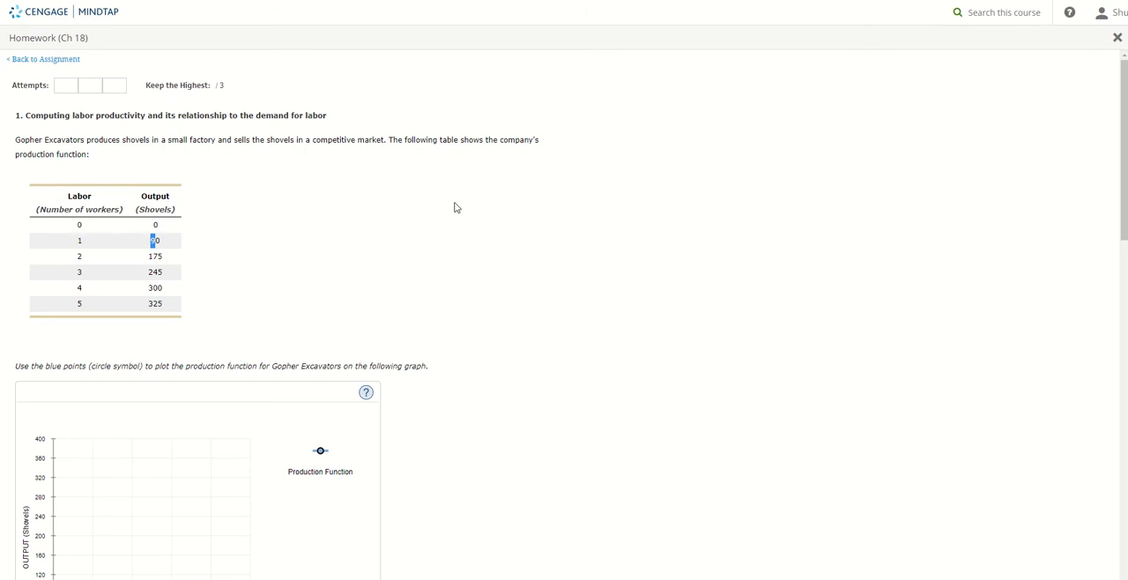
mouse_move(402, 214)
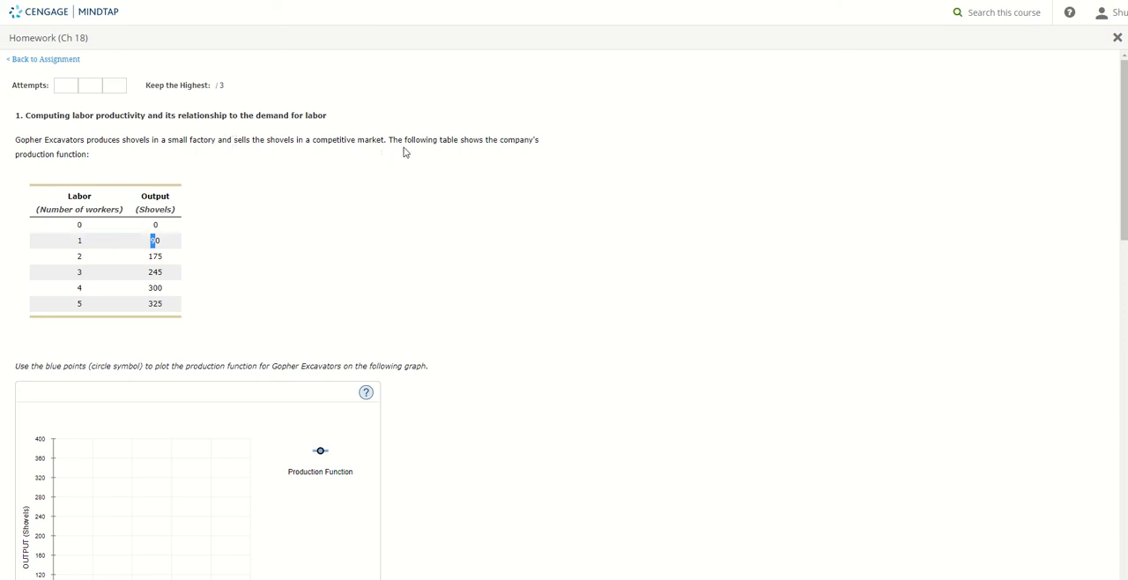
mouse_move(259, 210)
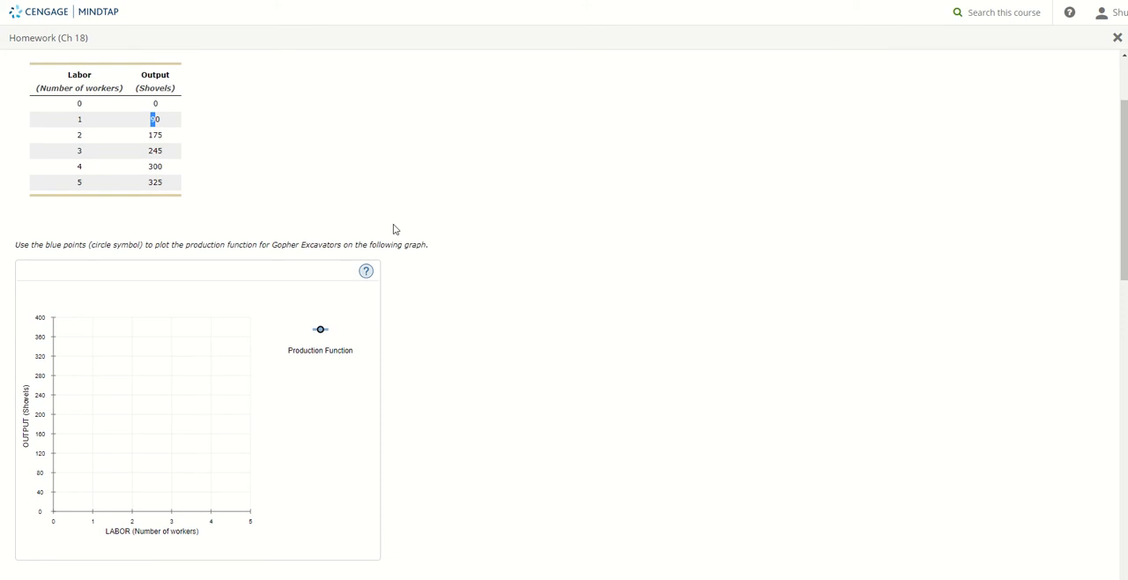
mouse_move(408, 152)
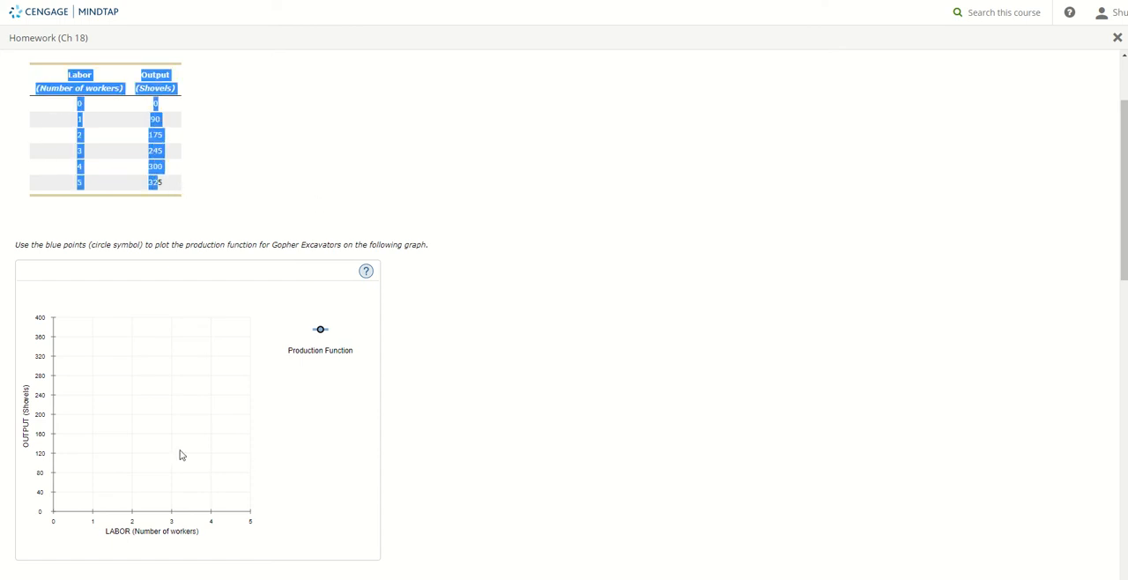
Step: Place production-function points at (0,0), (1,90) and (2,175)
left_click(537, 324)
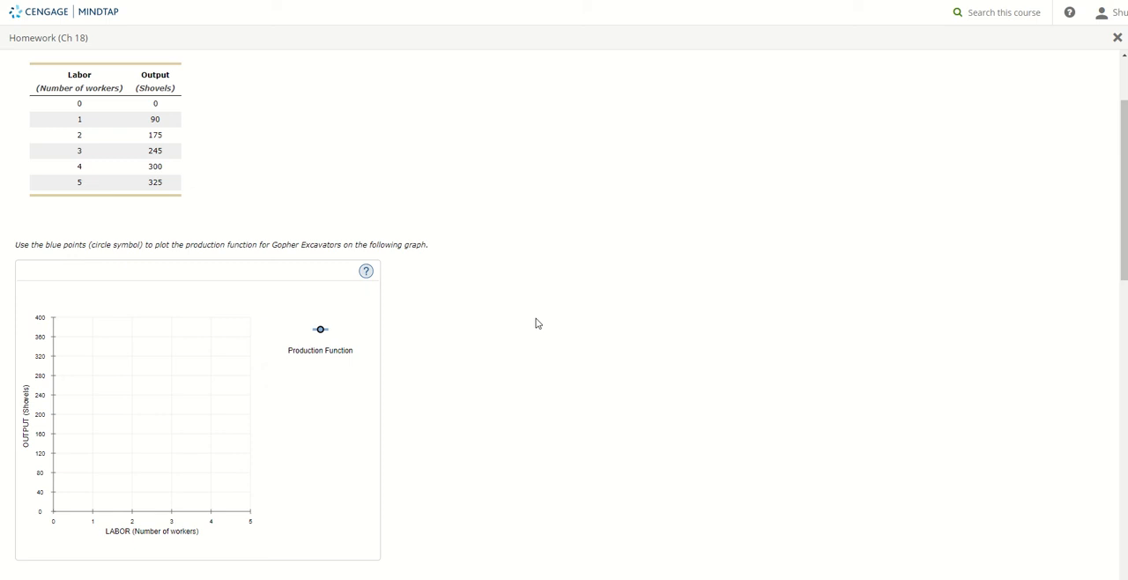
left_click(92, 511)
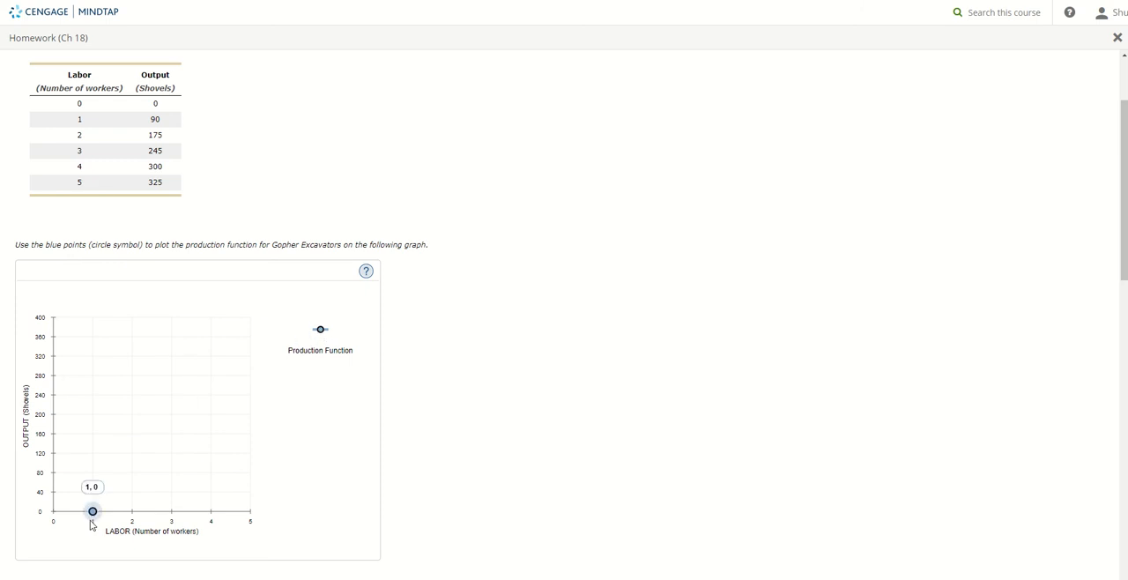
left_click_drag(92, 512, 53, 511)
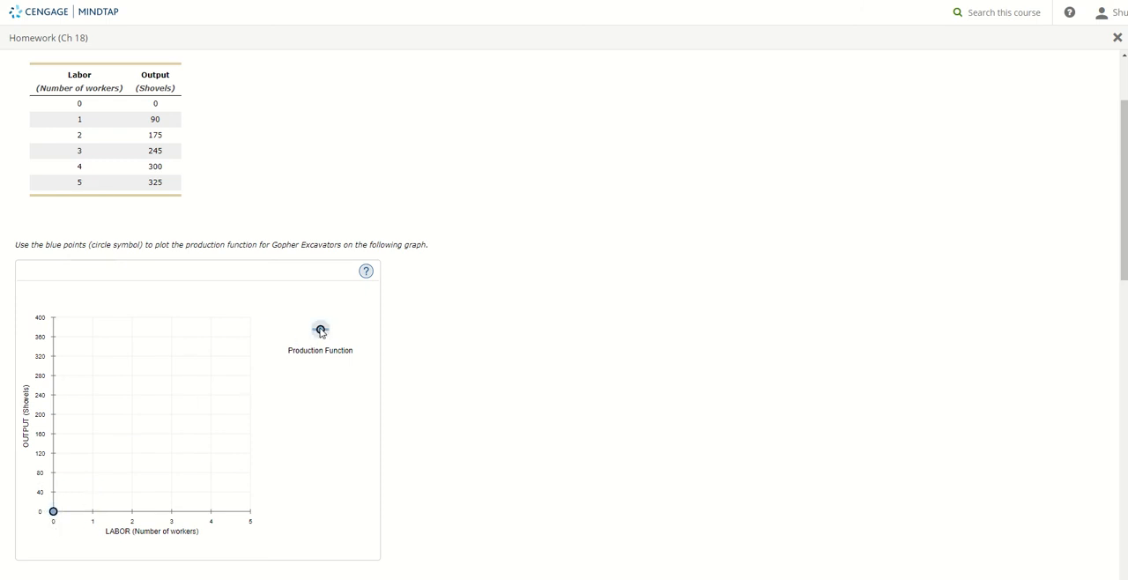
left_click_drag(320, 329, 93, 472)
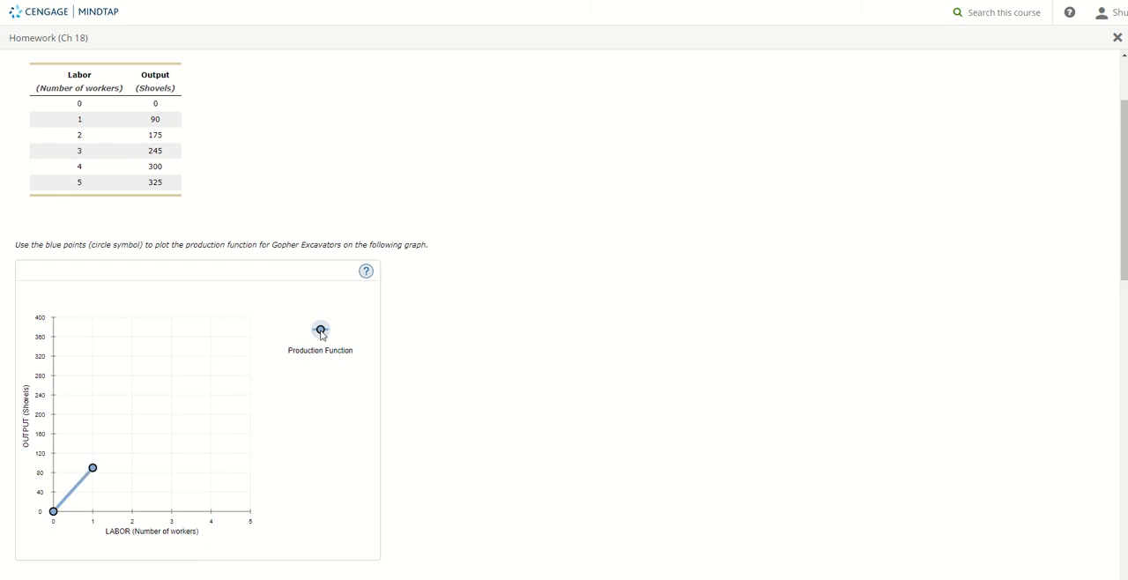
left_click_drag(320, 329, 132, 428)
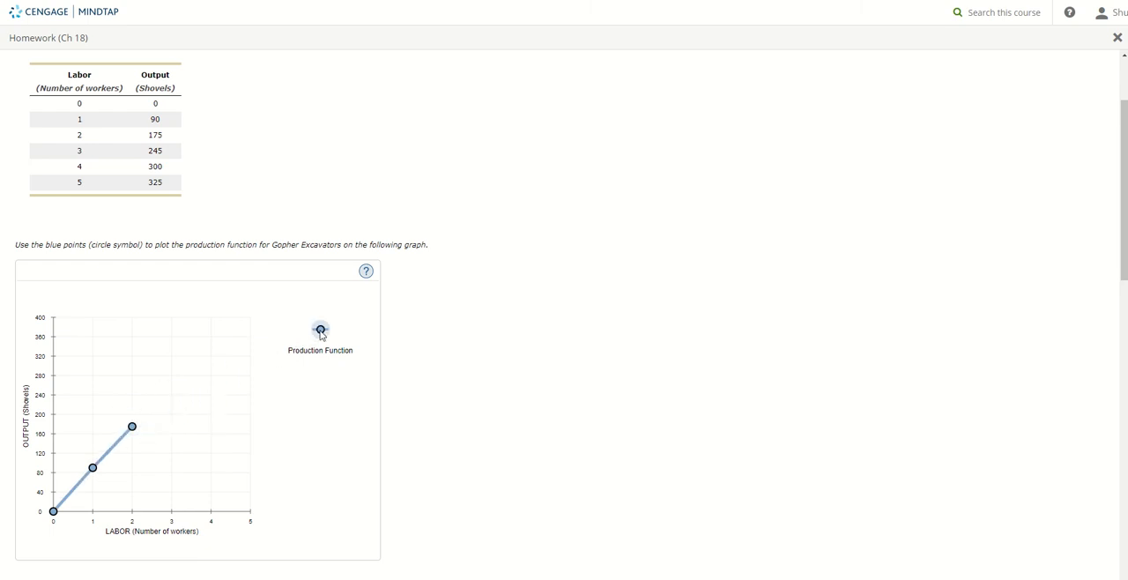
Step: Place the remaining production-function points at (3,245), (4,300) and (5,325)
left_click_drag(321, 329, 172, 392)
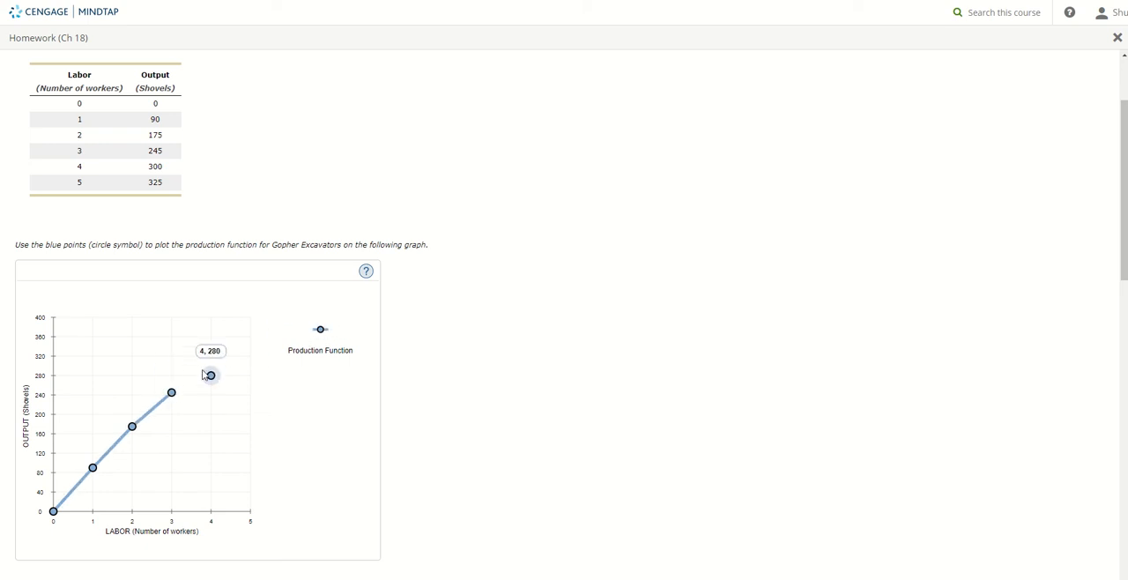
left_click_drag(210, 375, 211, 357)
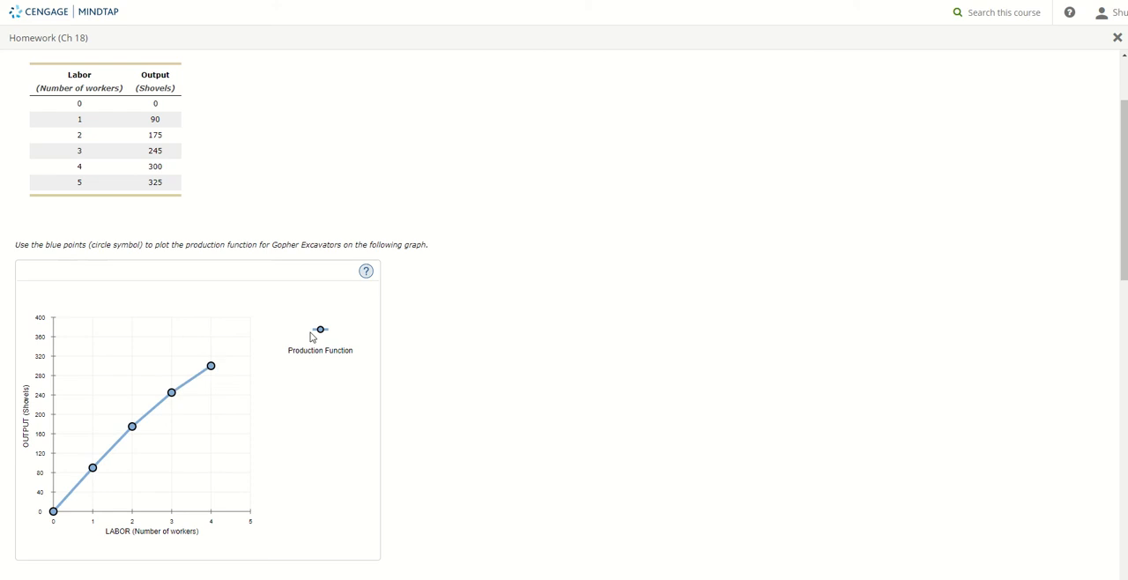
left_click_drag(320, 329, 249, 353)
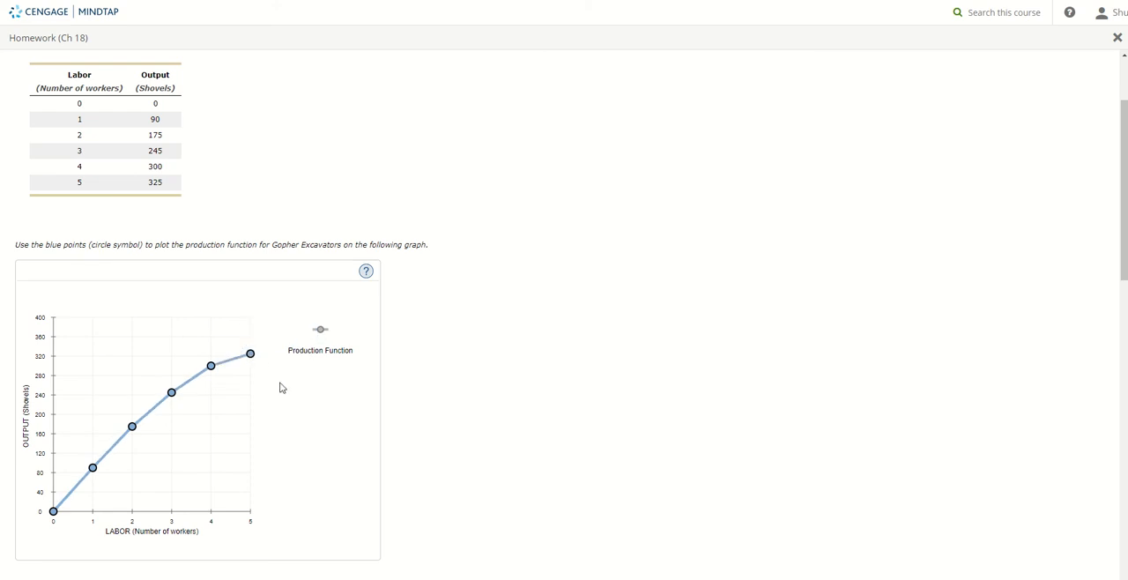
scroll("down", 3)
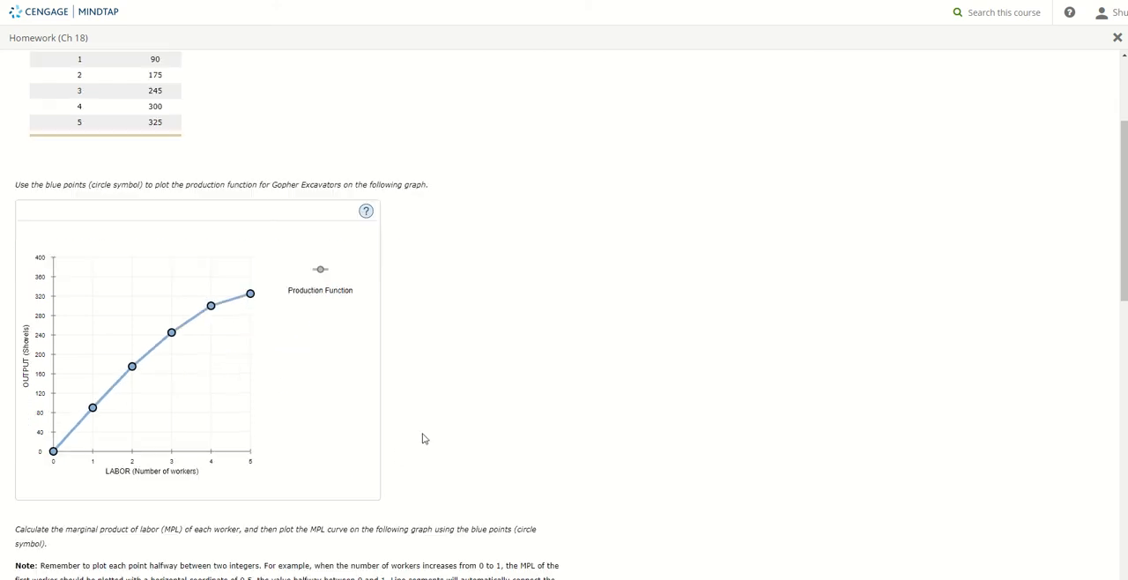
scroll("down", 3)
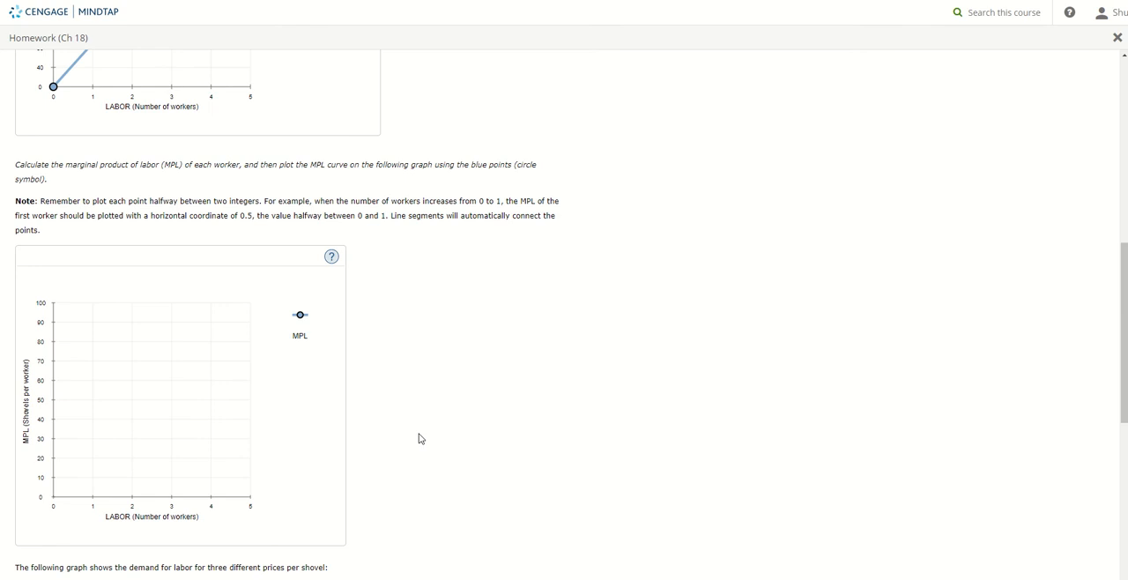
mouse_move(379, 407)
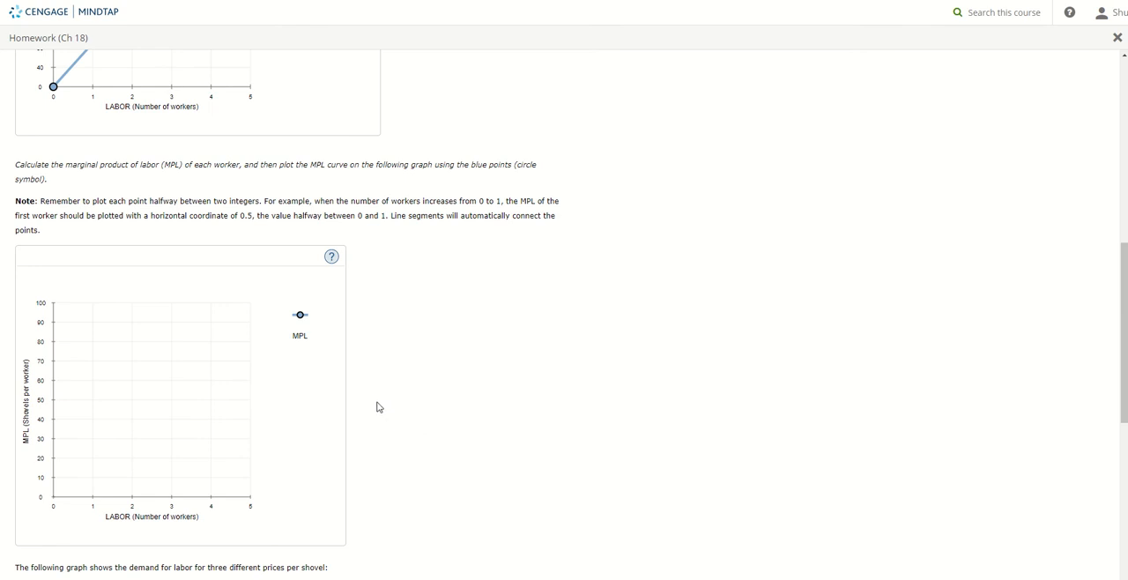
mouse_move(374, 399)
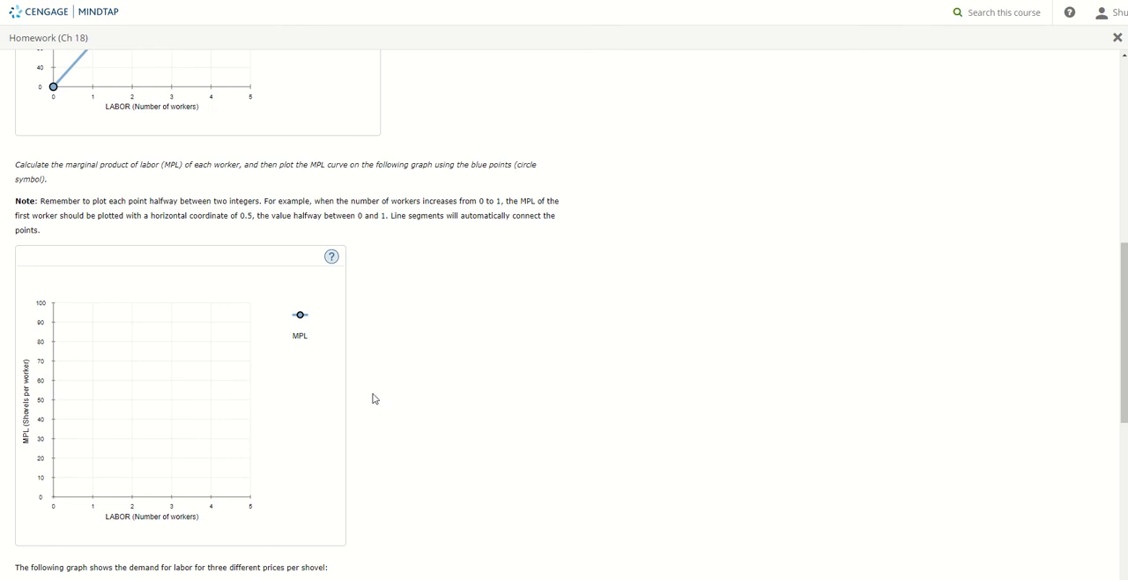
mouse_move(410, 404)
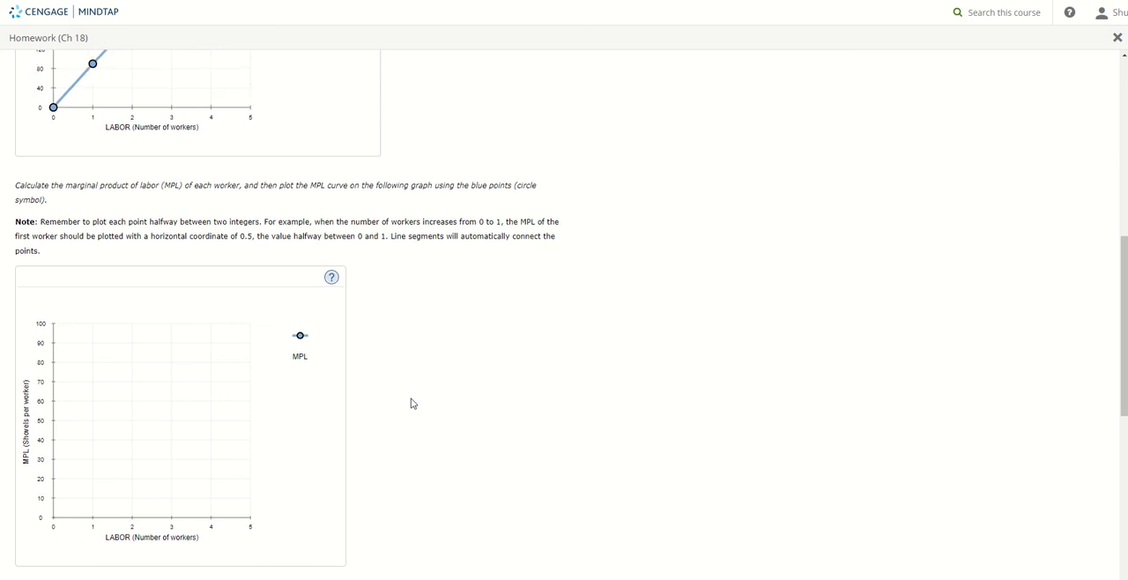
scroll("up", 3)
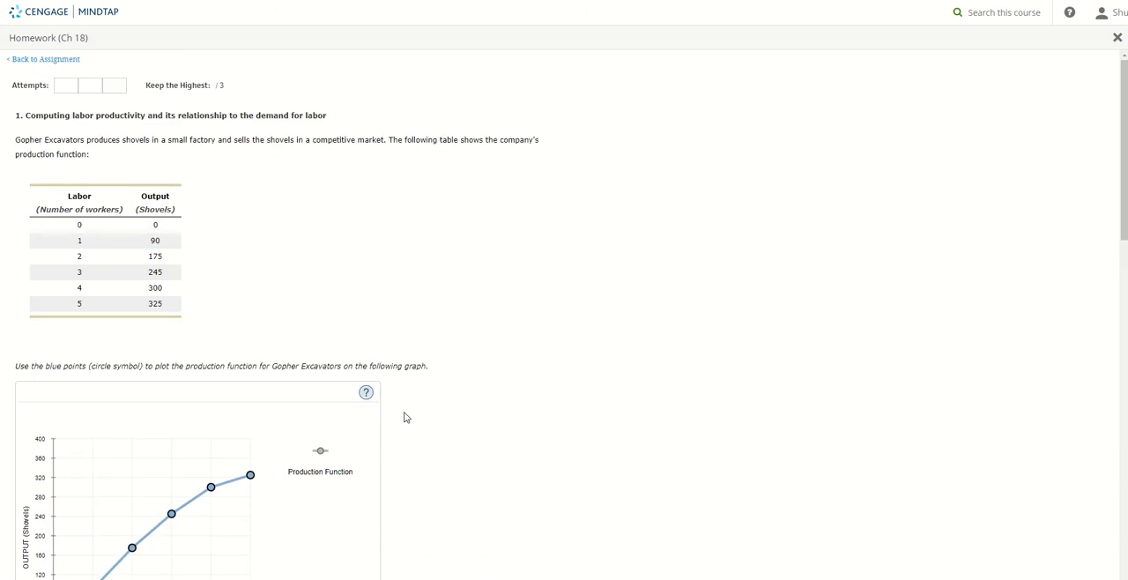
mouse_move(353, 386)
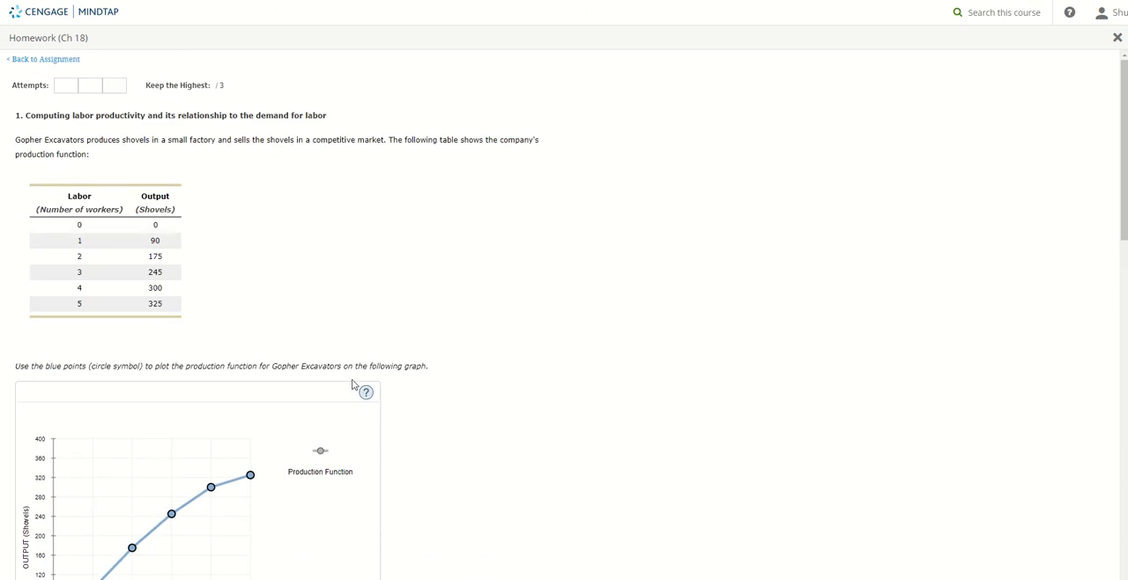
mouse_move(179, 250)
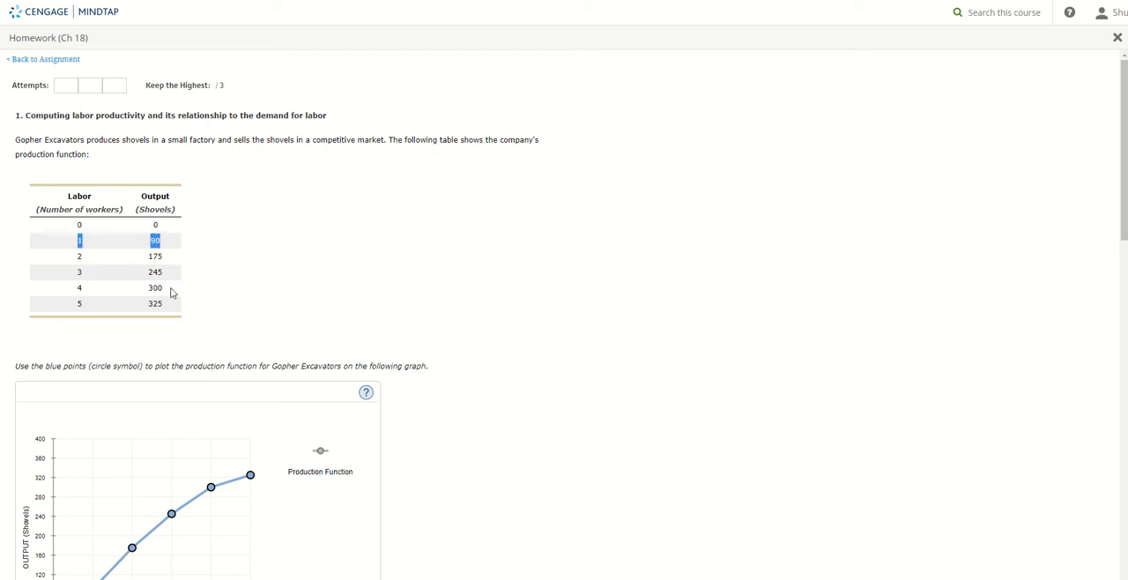
mouse_move(415, 387)
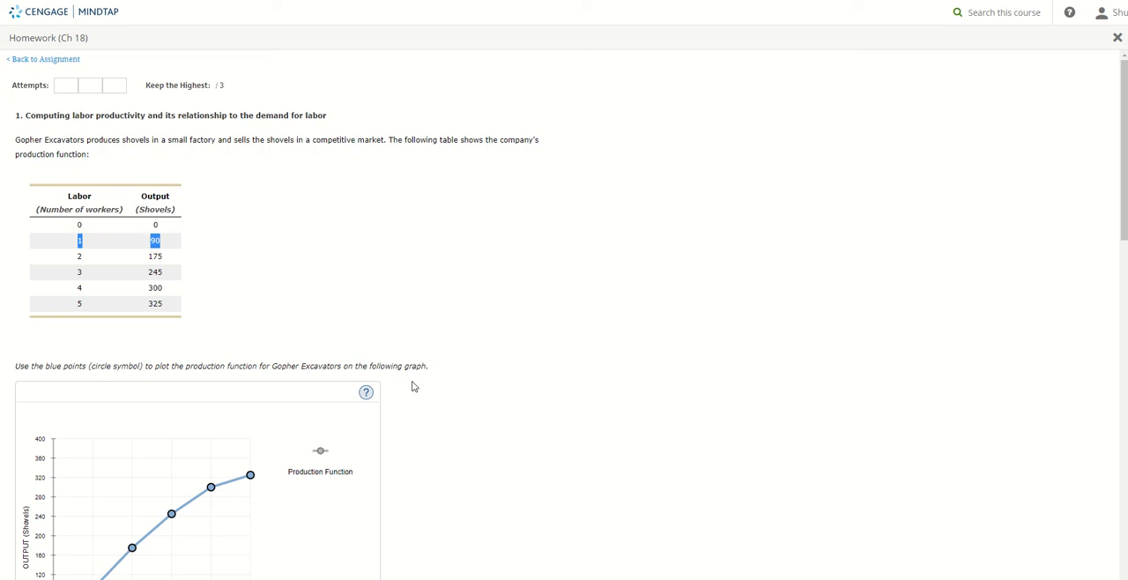
mouse_move(168, 243)
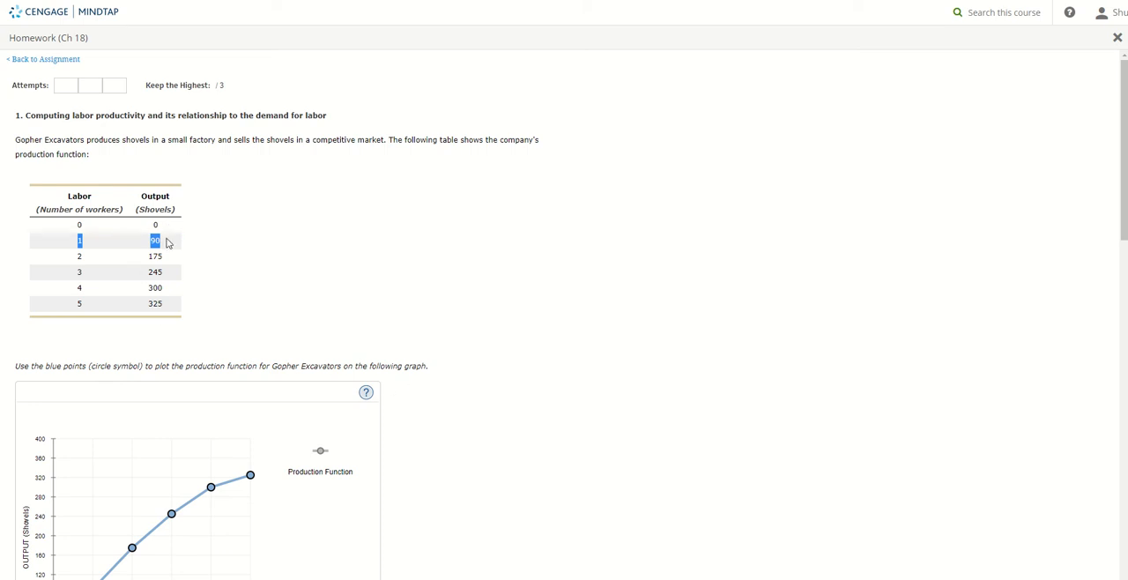
scroll("down", 3)
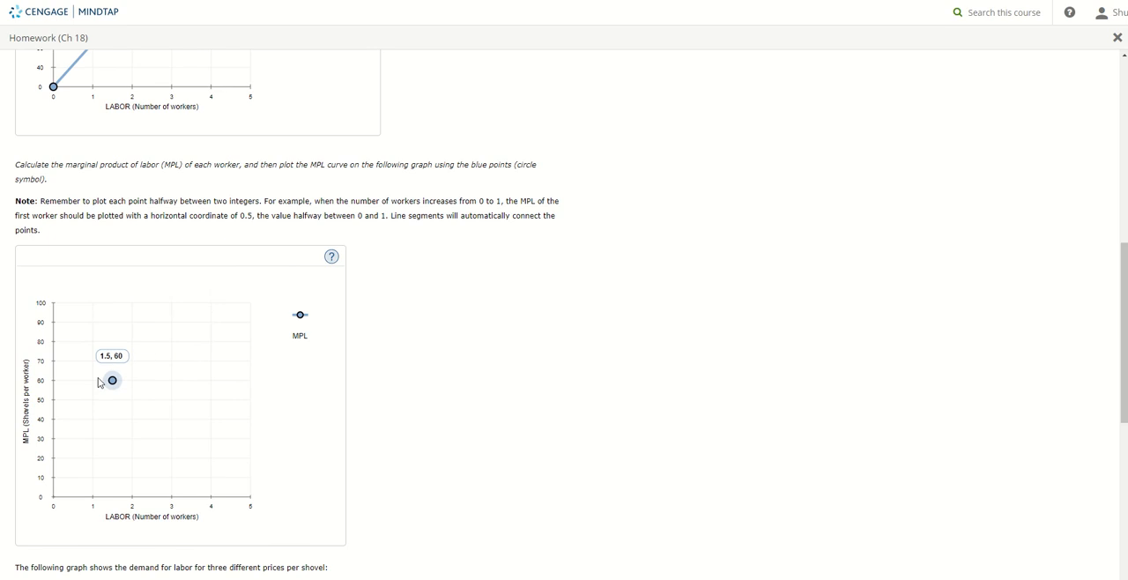
Step: Plot the first MPL points (90 at 0.5, 85 at 1.5, 70 at 2.5), computing differences from the table
left_click_drag(112, 380, 74, 322)
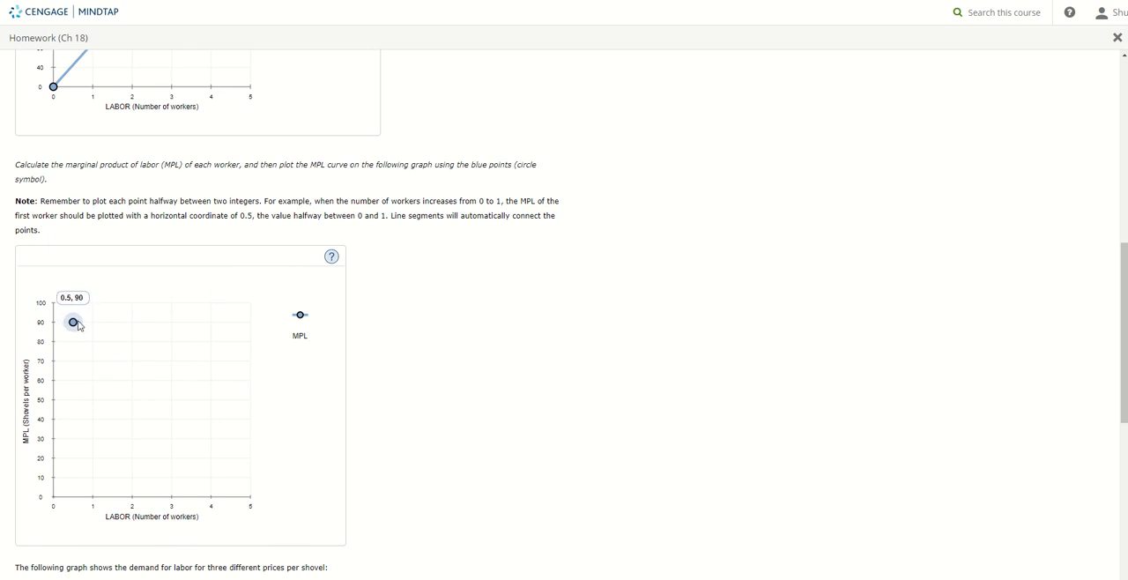
mouse_move(88, 326)
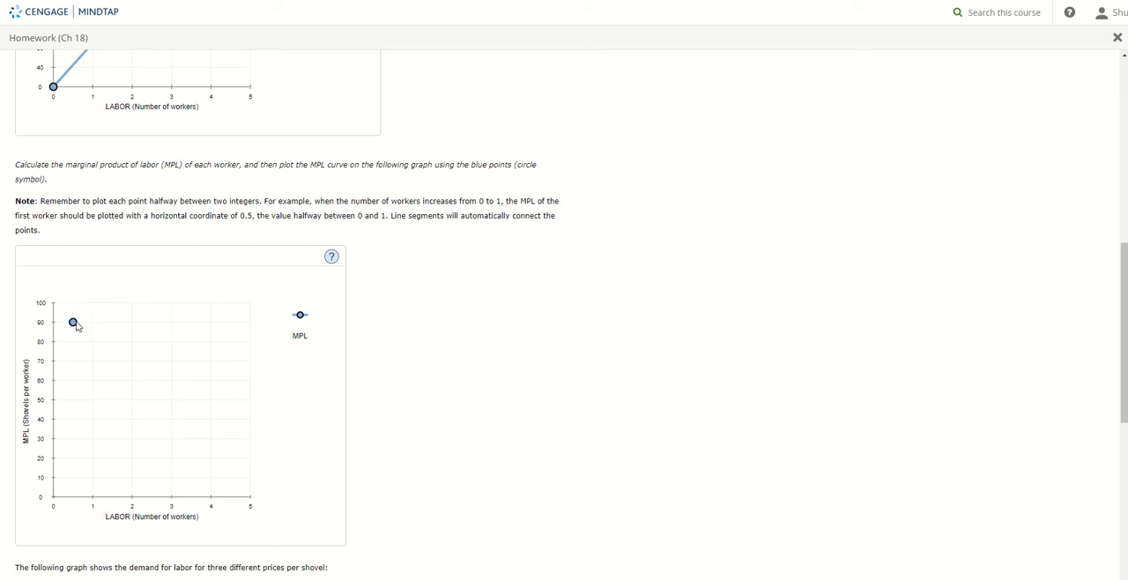
mouse_move(175, 248)
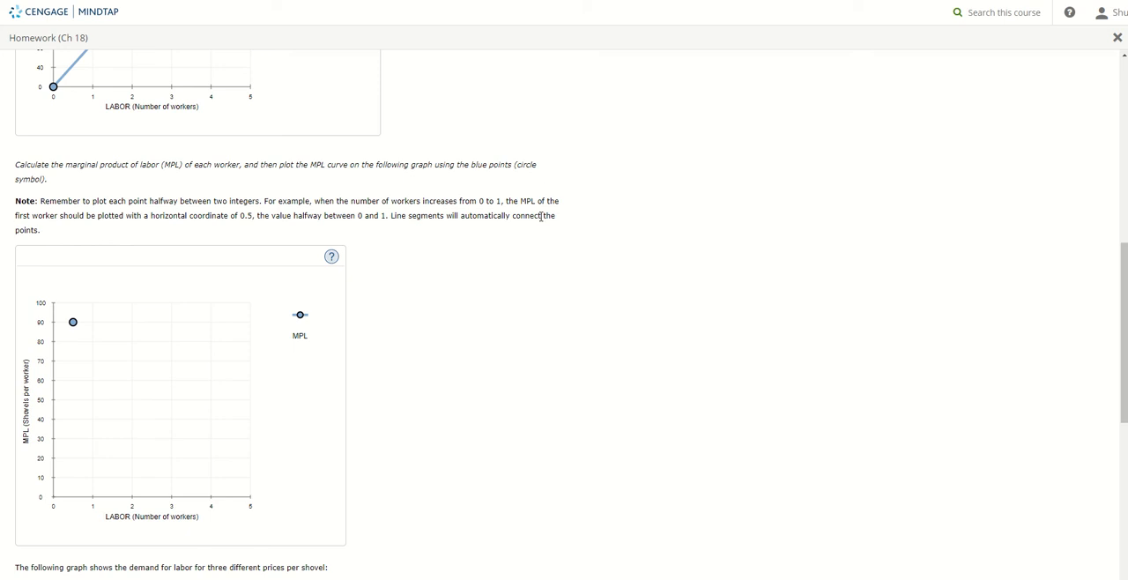
left_click_drag(503, 201, 152, 216)
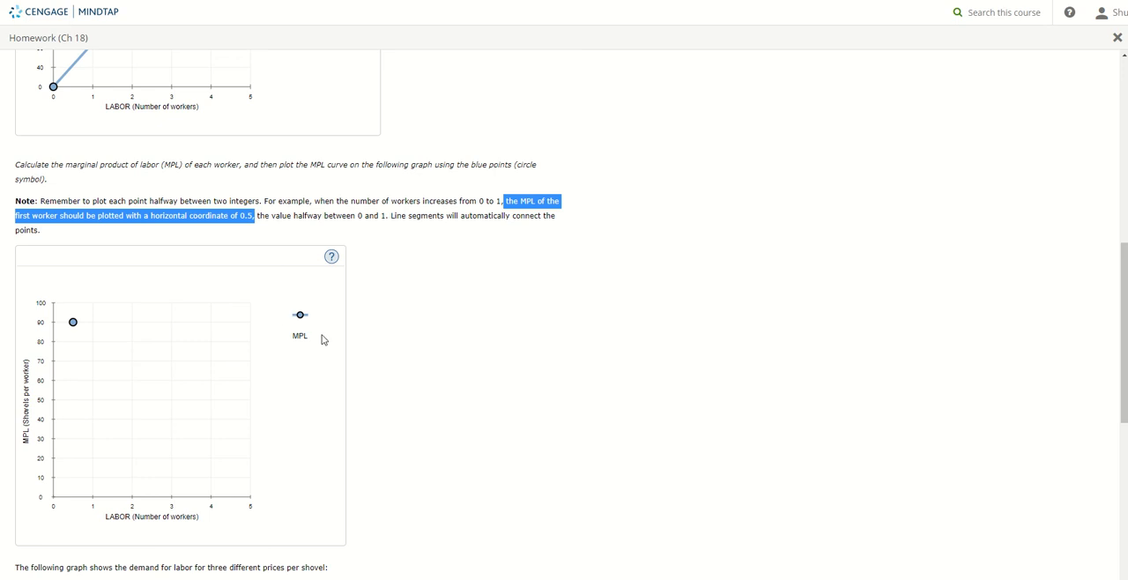
mouse_move(410, 368)
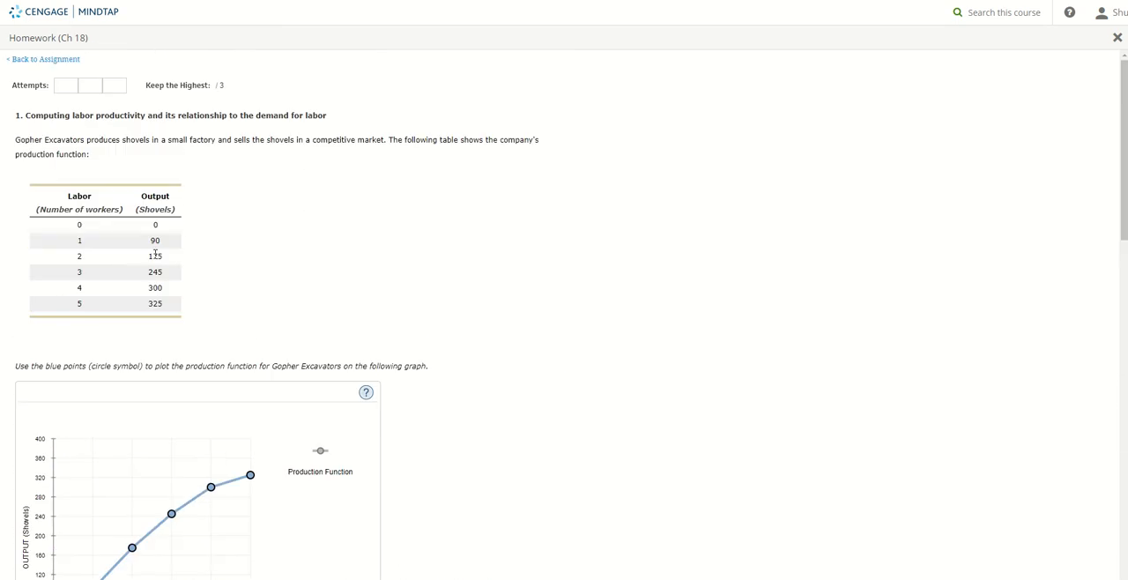
double_click(155, 256)
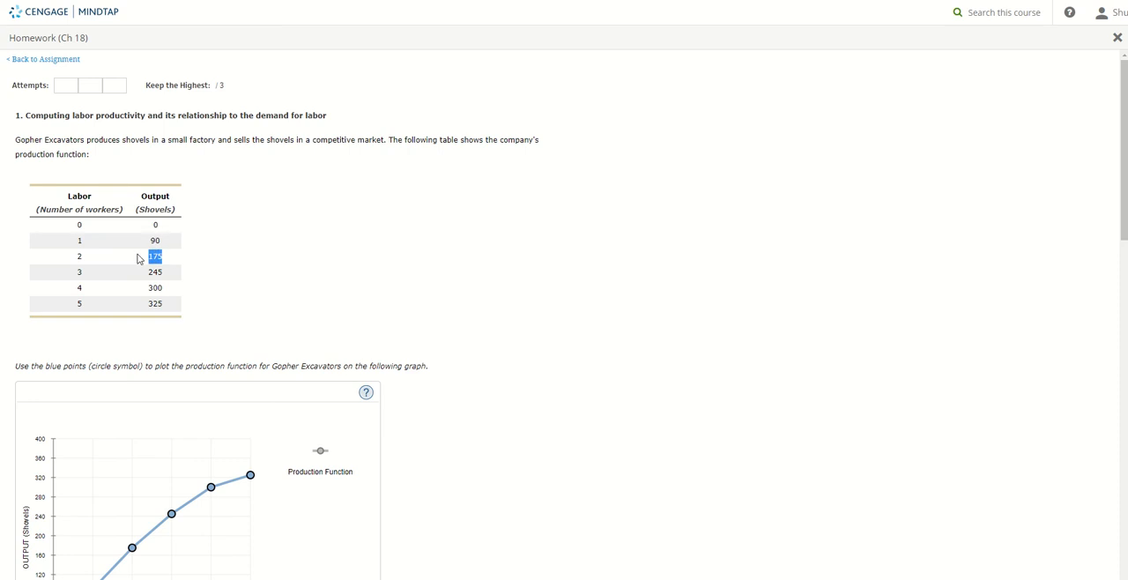
scroll("down", 3)
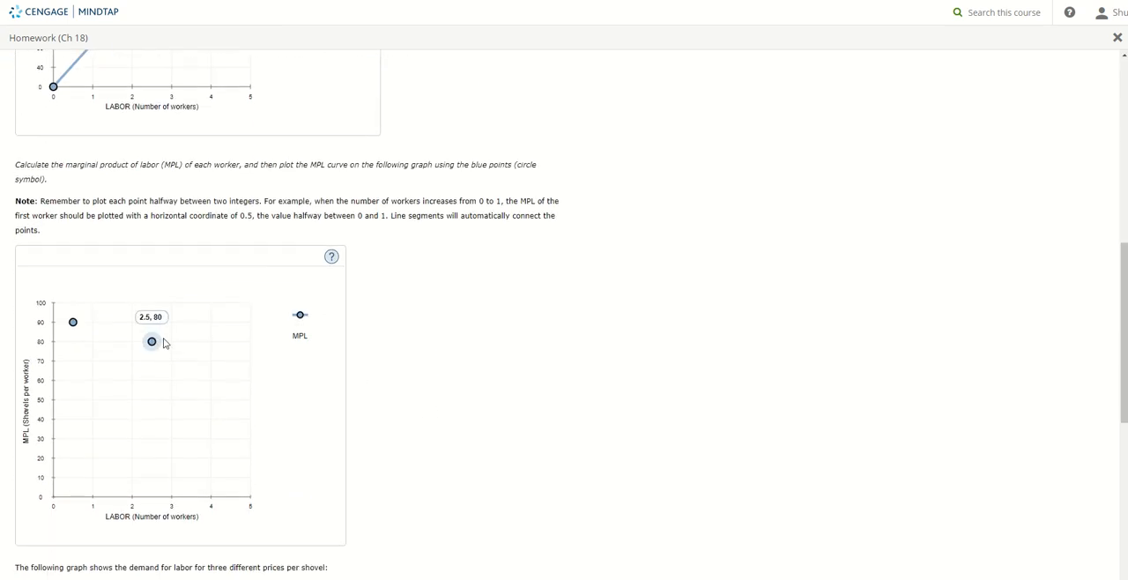
left_click_drag(152, 342, 112, 342)
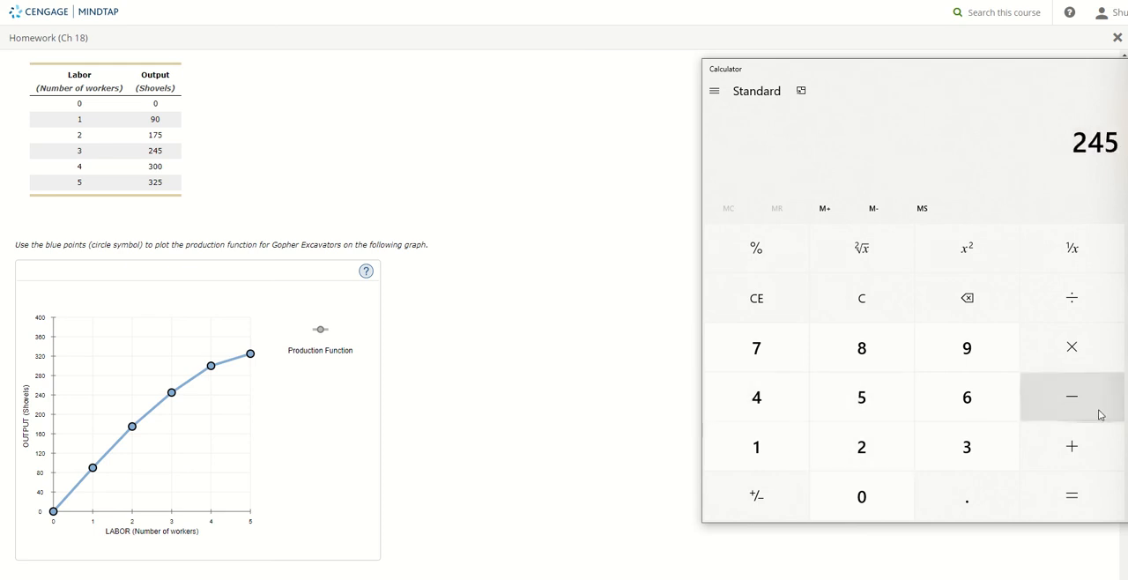
left_click(1072, 397)
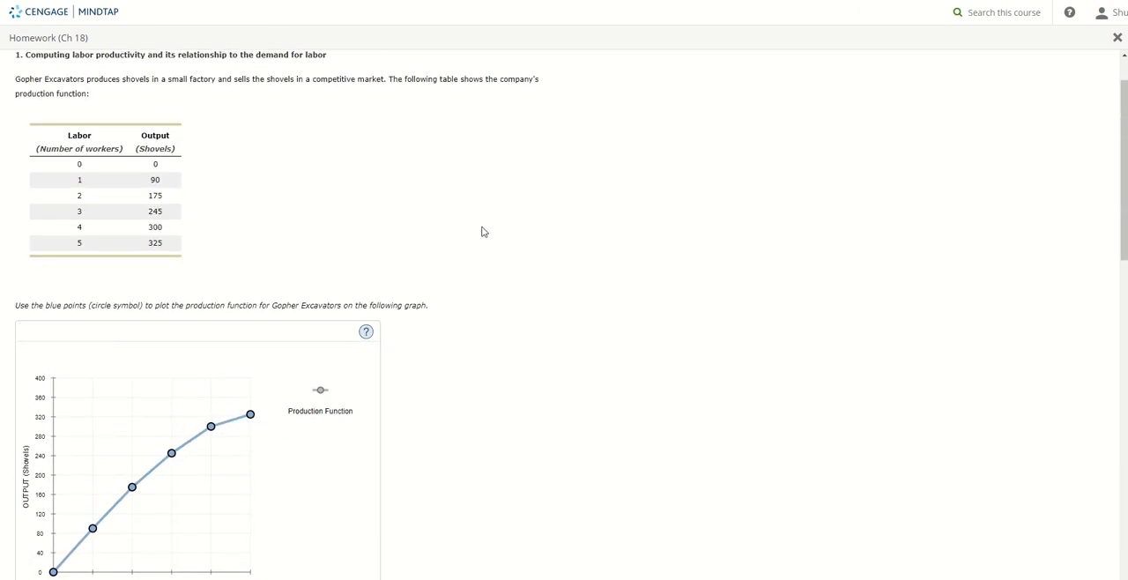
mouse_move(466, 283)
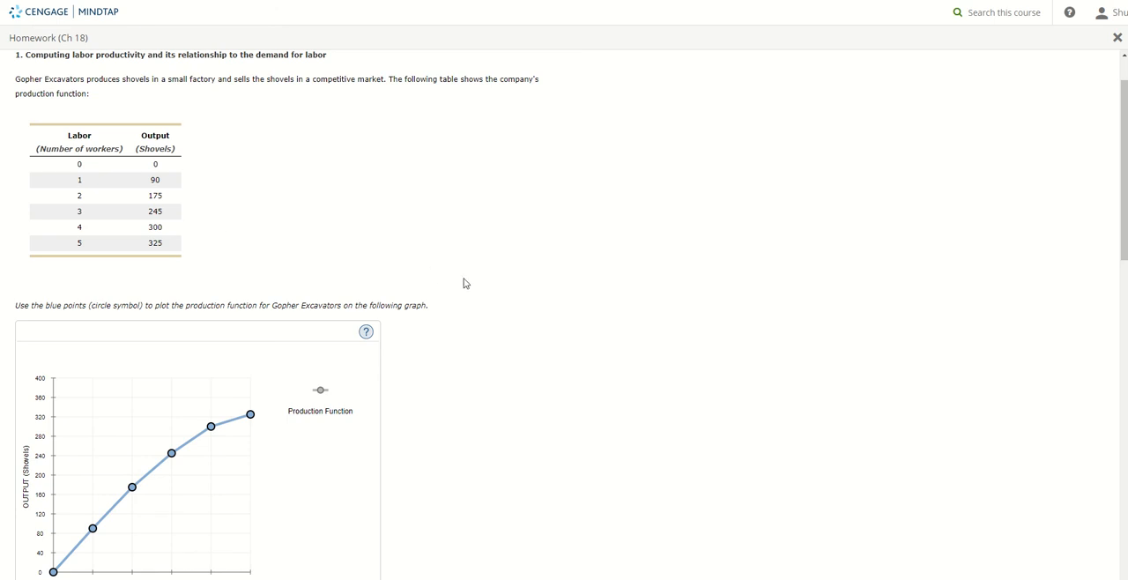
Step: Plot the last MPL points: 55 at 3.5 workers and 25 at 4.5 workers
scroll("down", 3)
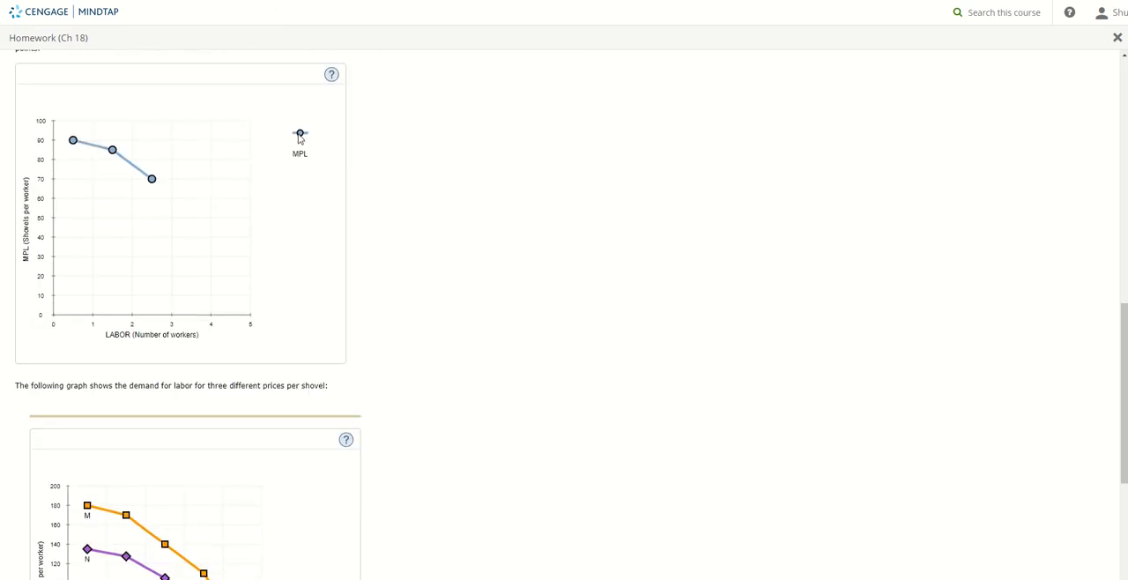
left_click_drag(300, 132, 190, 208)
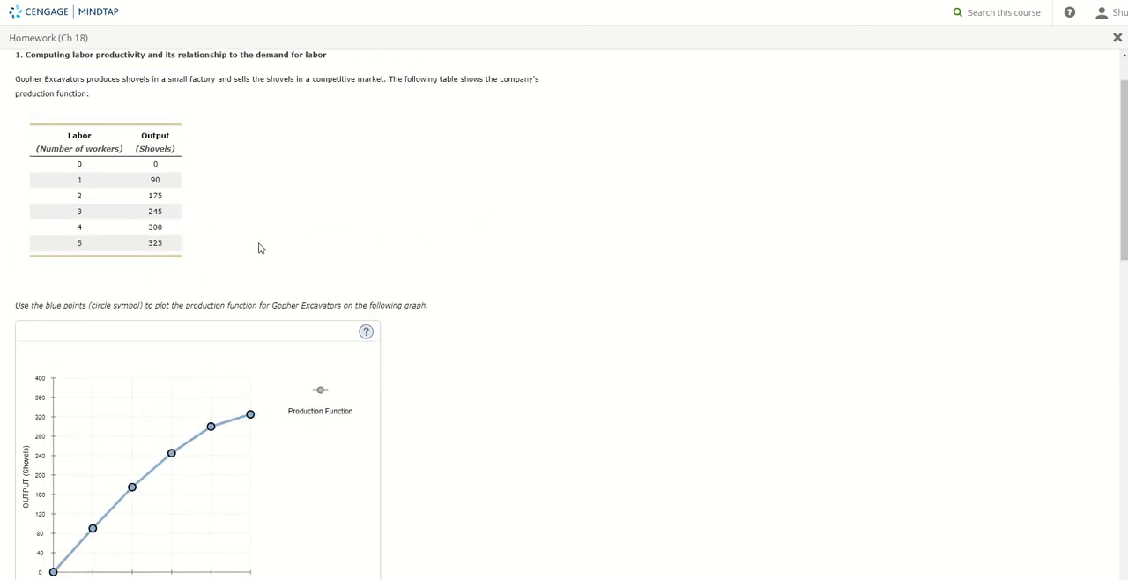
scroll("down", 3)
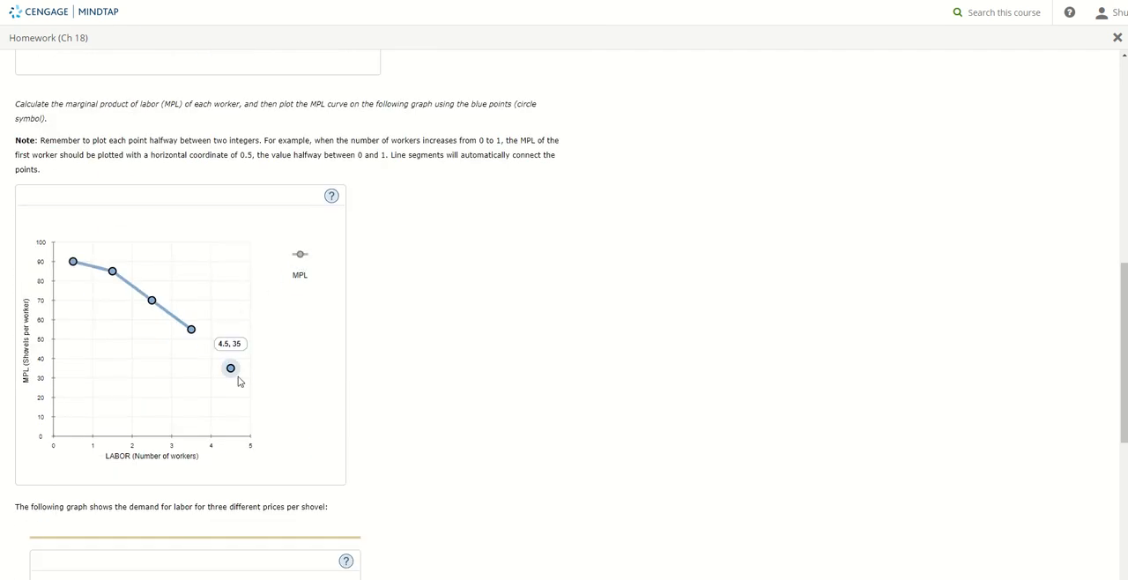
left_click_drag(230, 368, 230, 388)
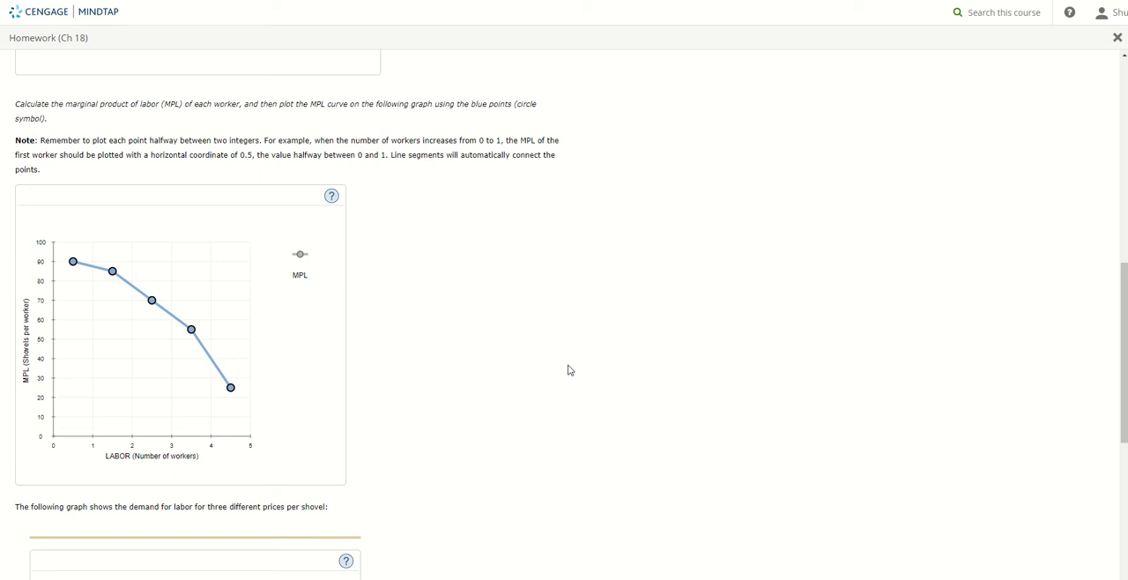
scroll("down", 3)
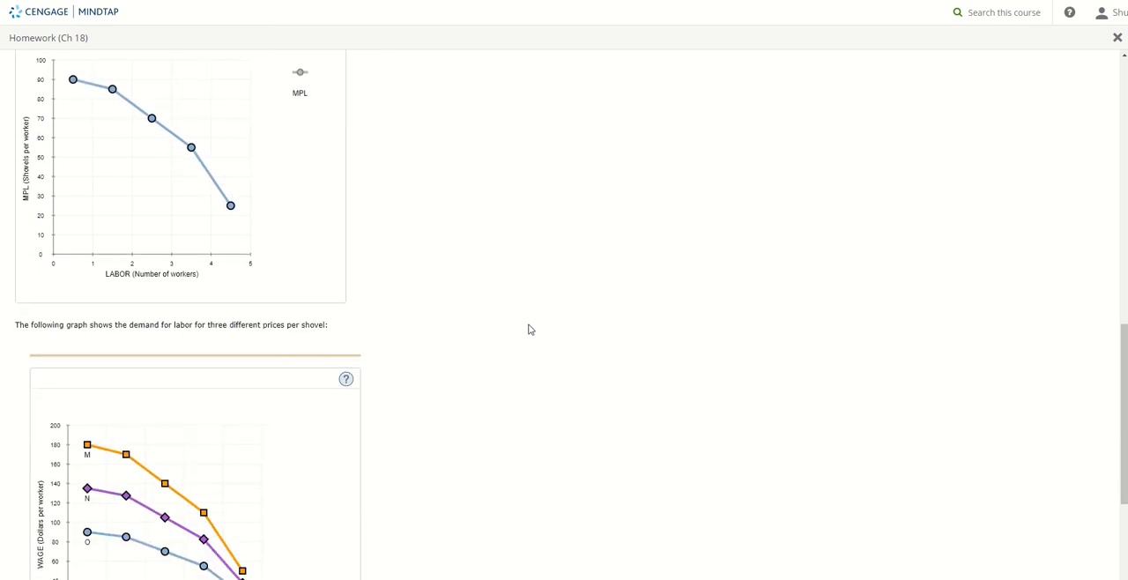
mouse_move(93, 377)
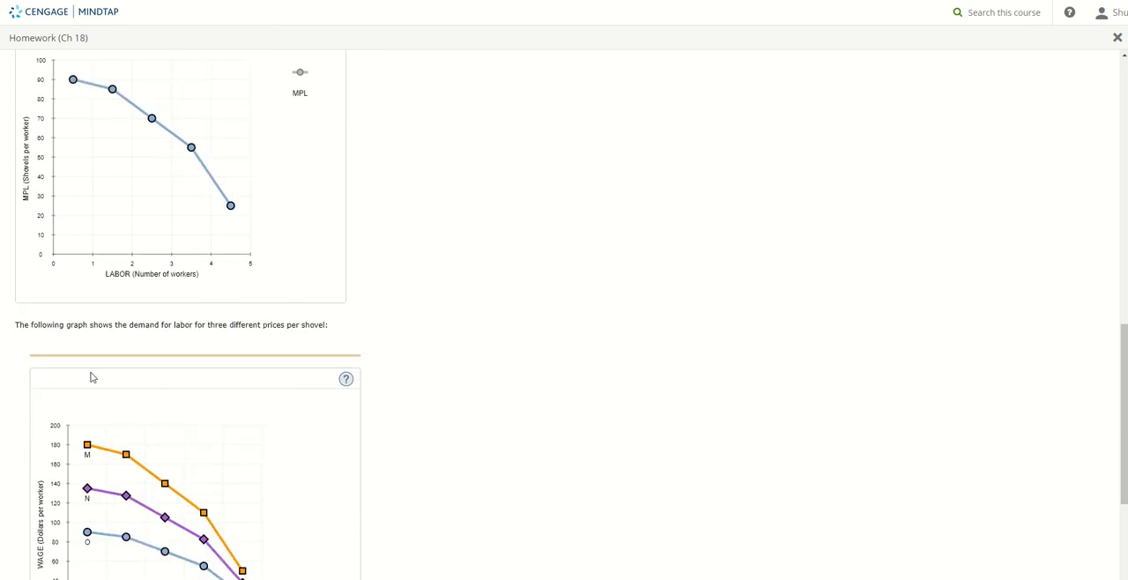
scroll("down", 3)
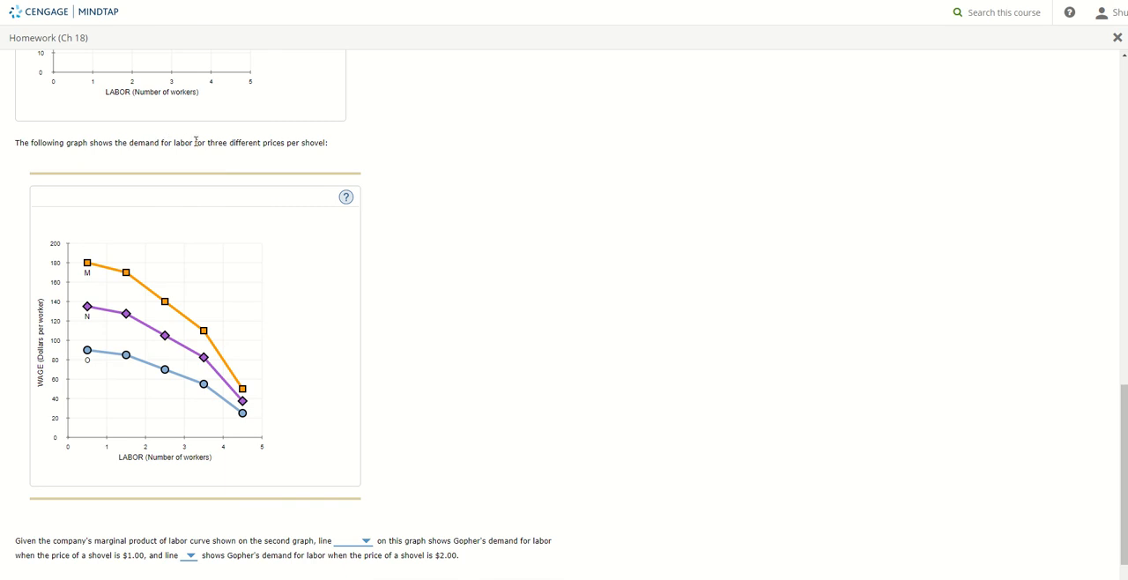
mouse_move(638, 183)
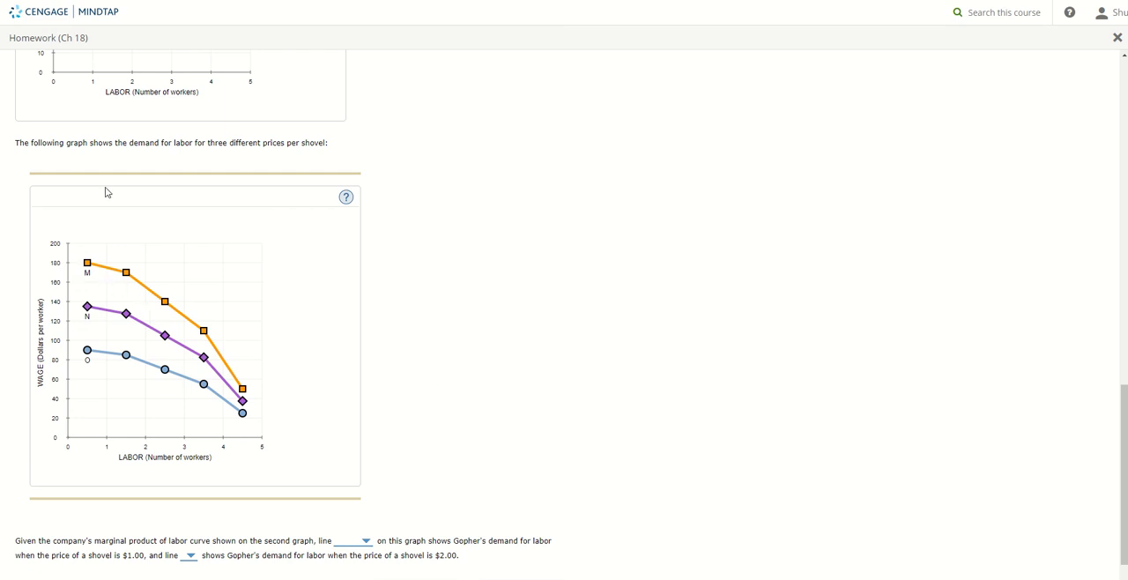
mouse_move(468, 328)
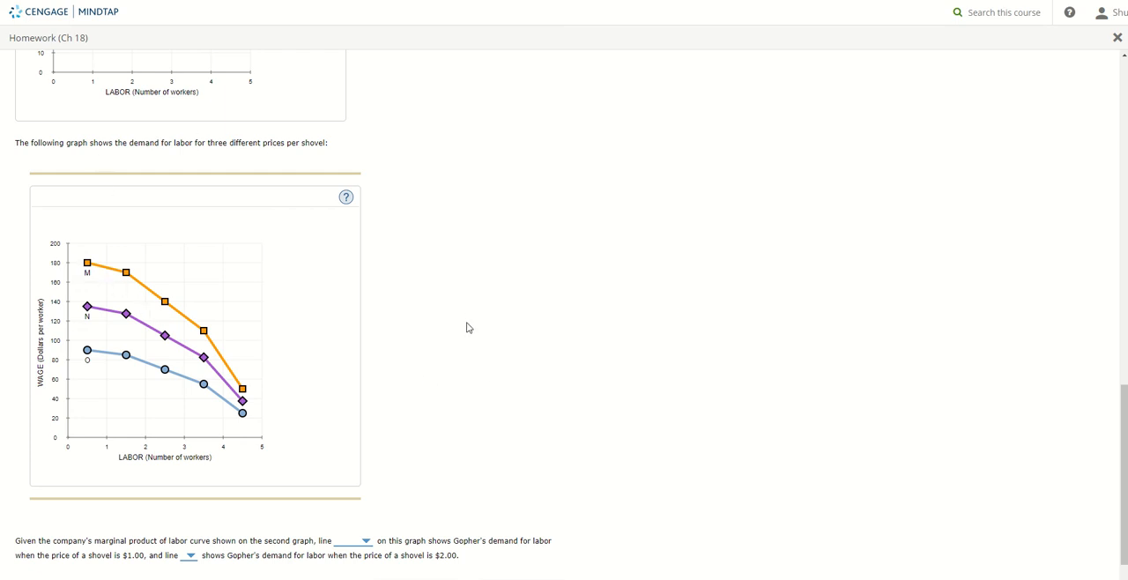
mouse_move(473, 332)
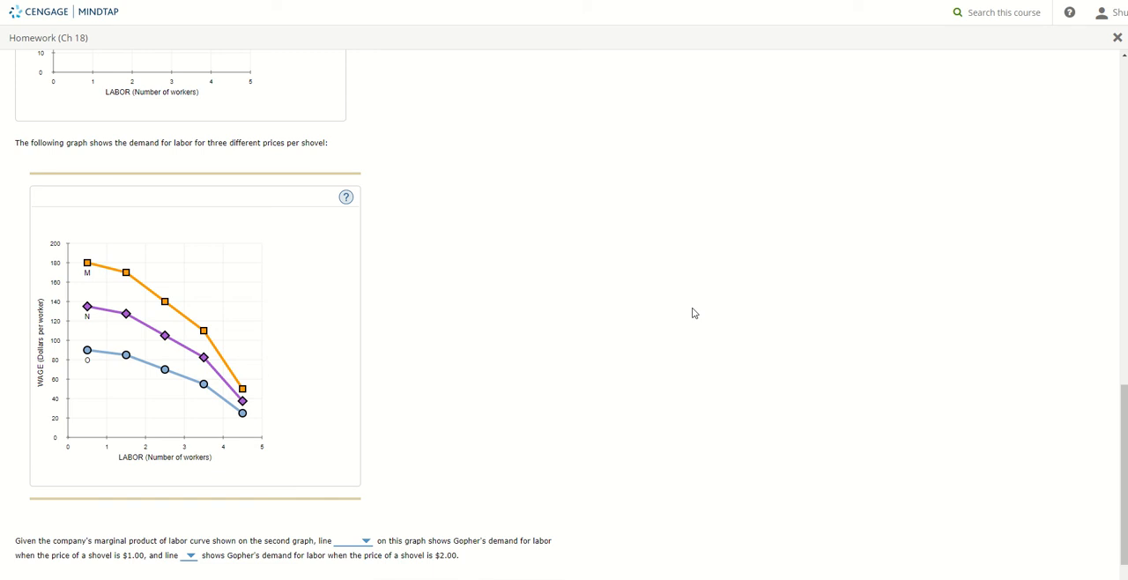
mouse_move(88, 283)
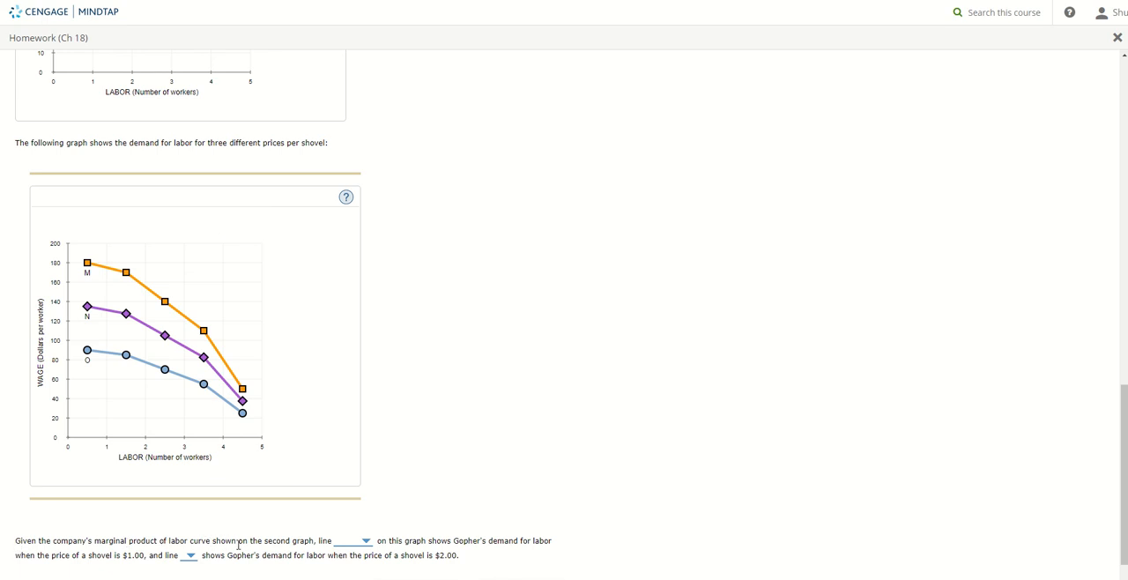
mouse_move(66, 552)
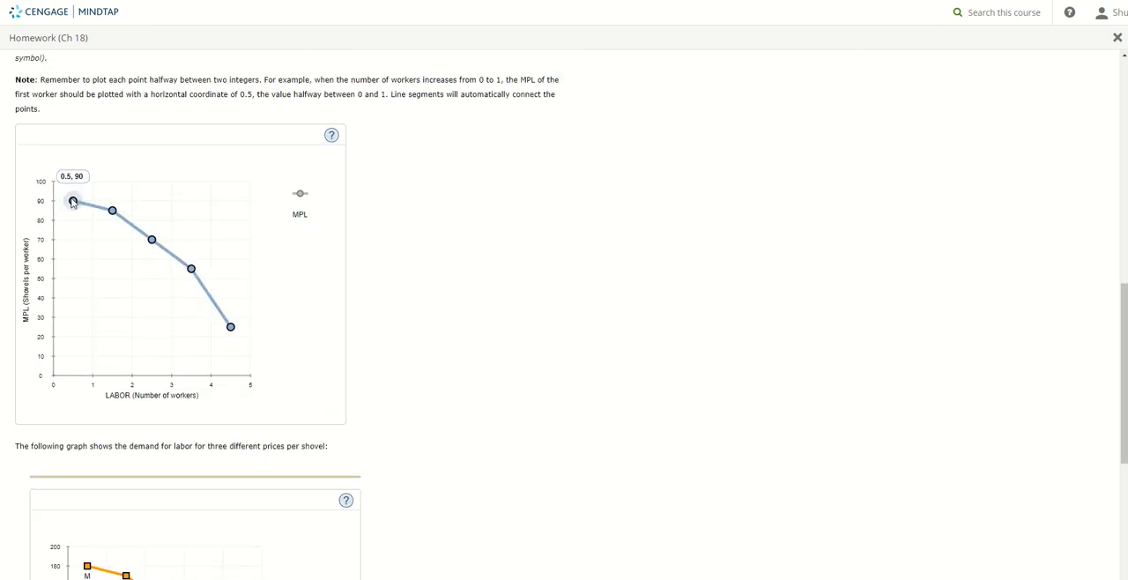
scroll("down", 3)
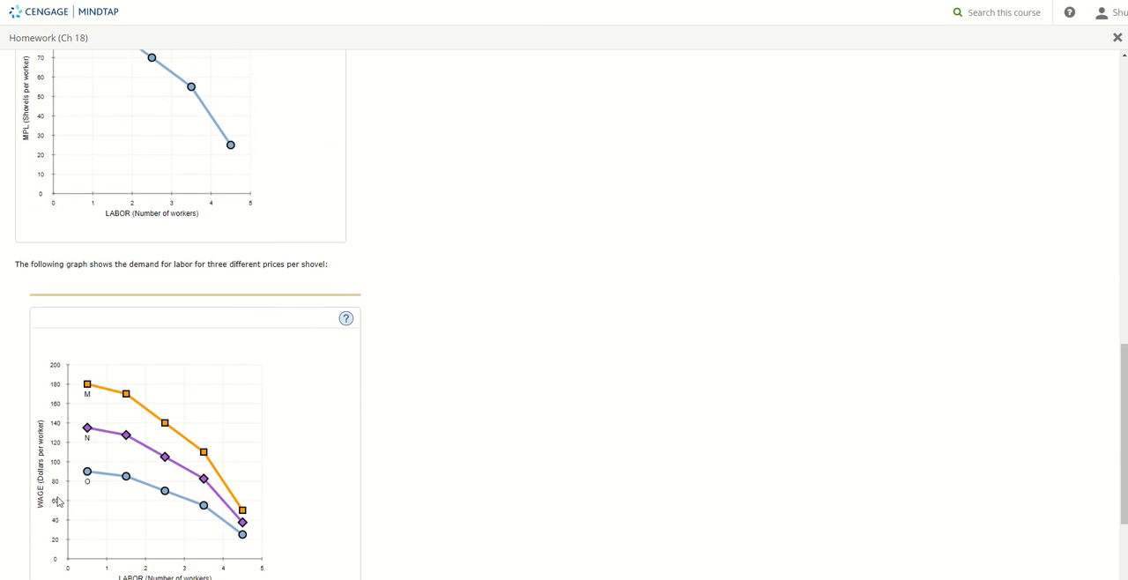
mouse_move(88, 471)
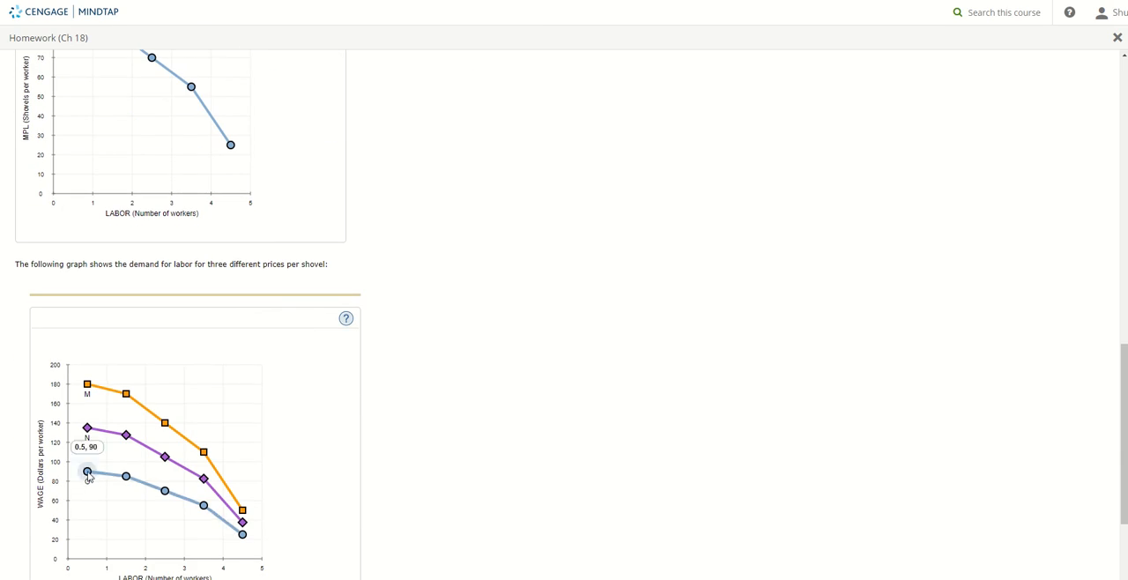
Step: Choose line O for the $1.00 shovel price and line M for the $2.00 price
scroll("down", 3)
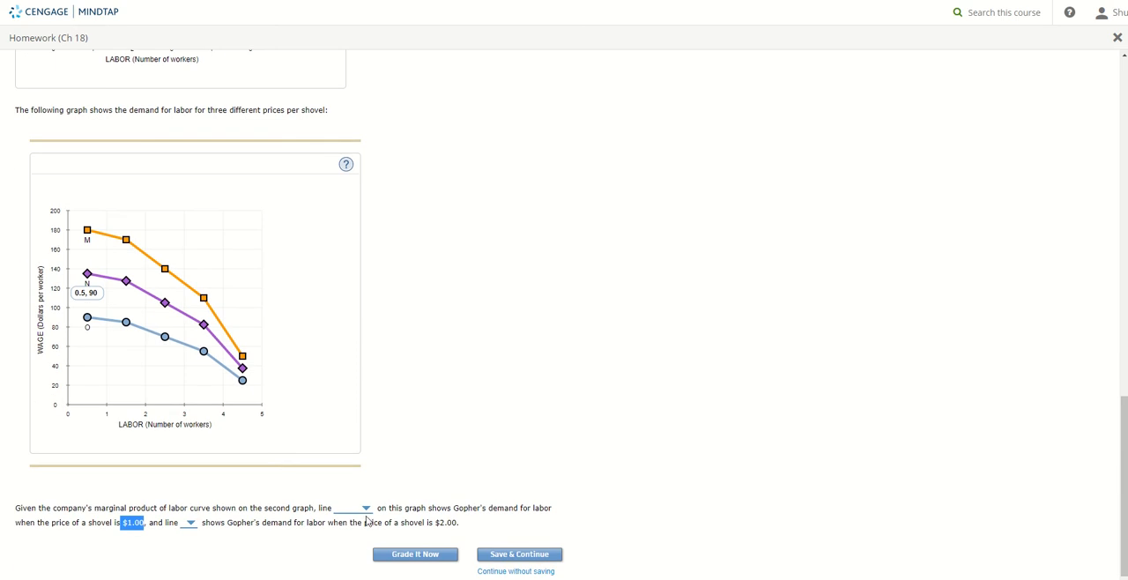
left_click(353, 507)
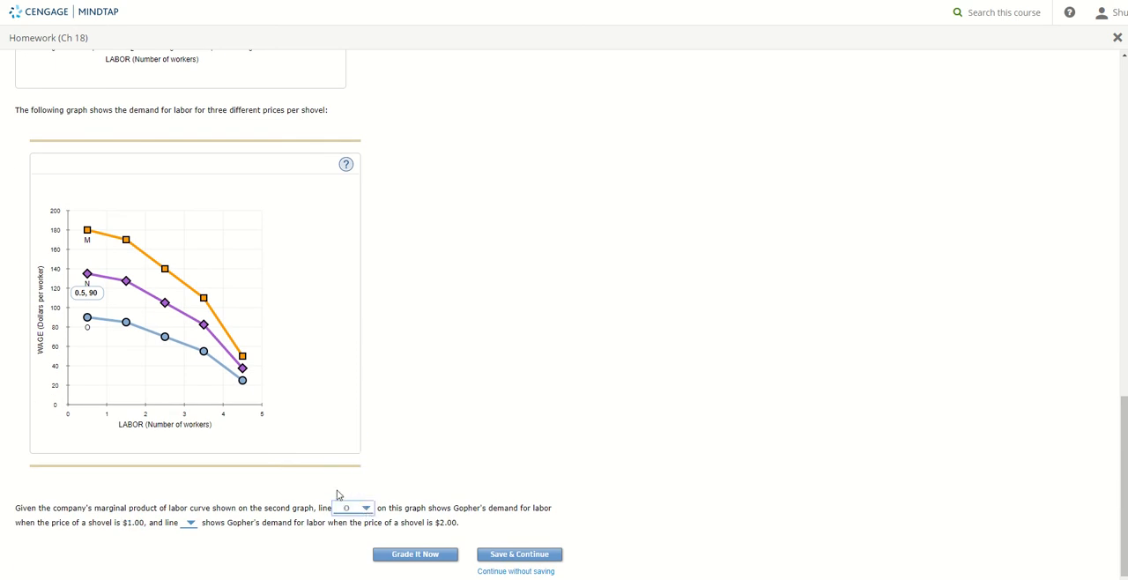
mouse_move(330, 495)
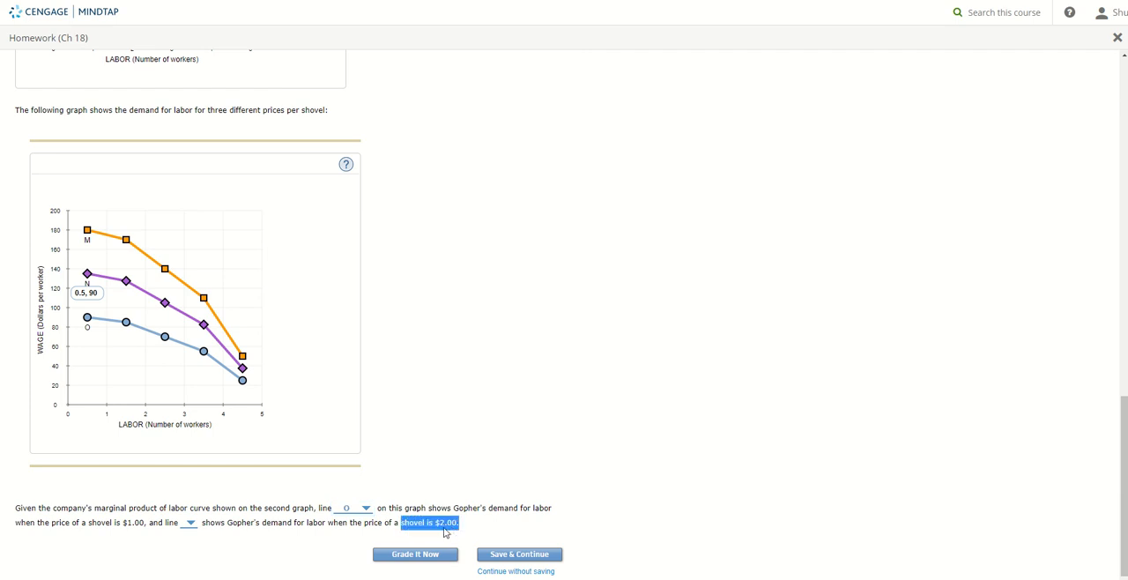
scroll("up", 3)
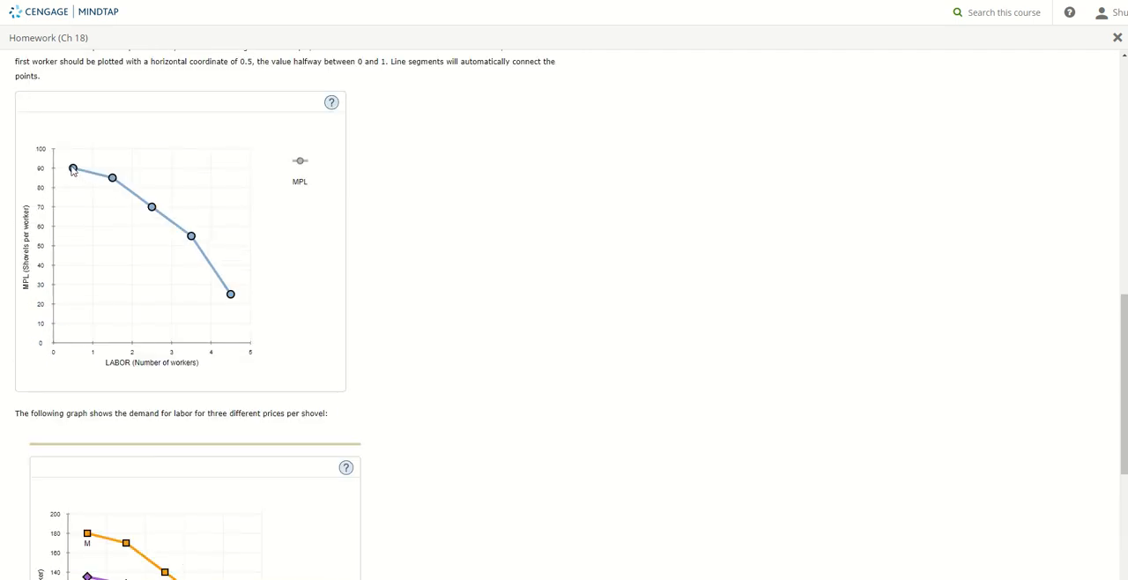
scroll("down", 3)
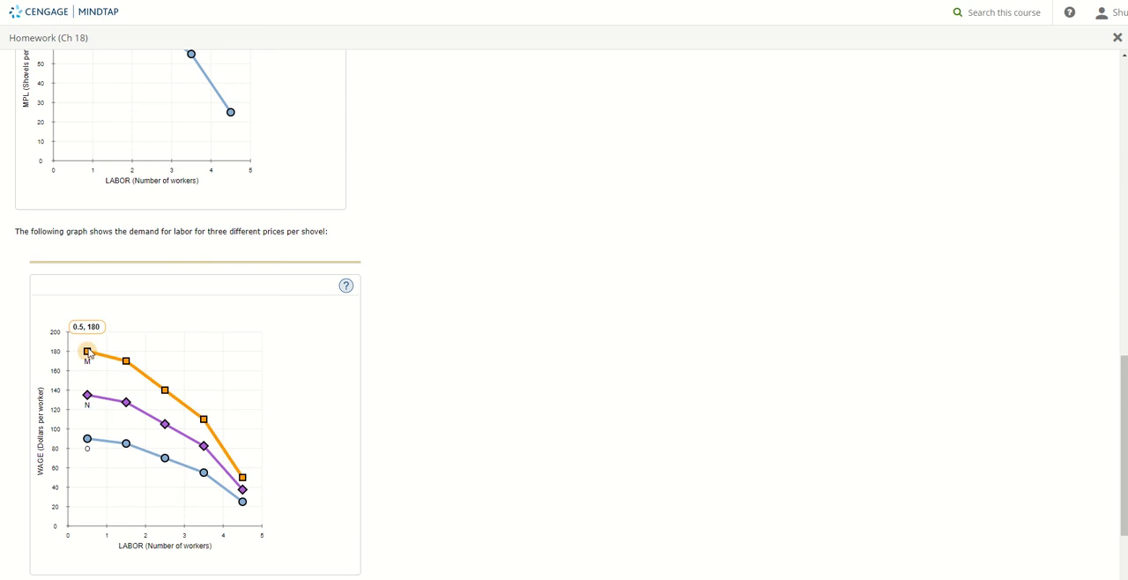
scroll("down", 3)
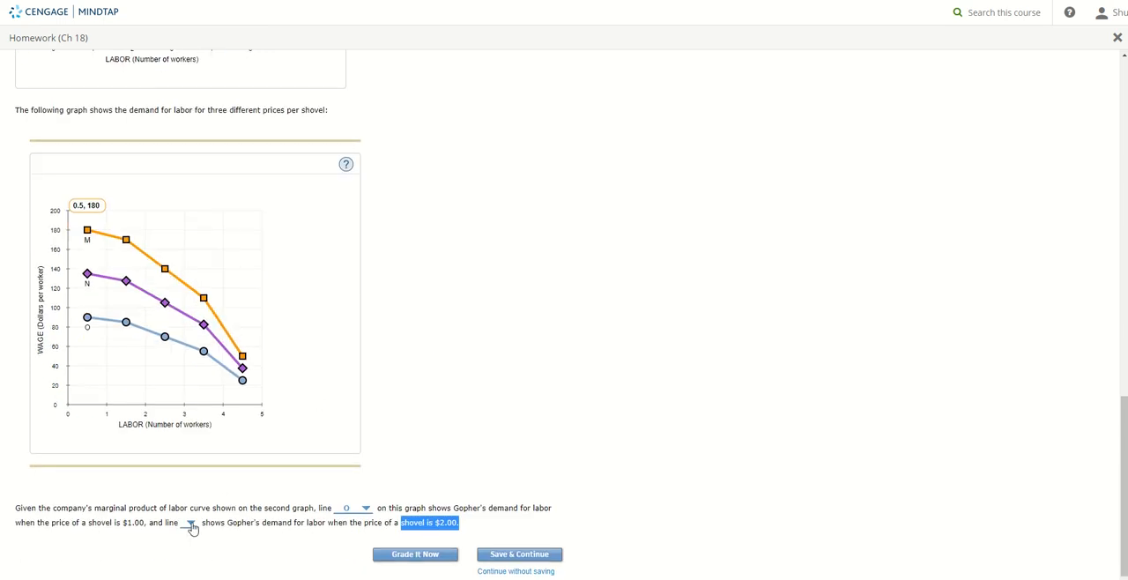
left_click(190, 522)
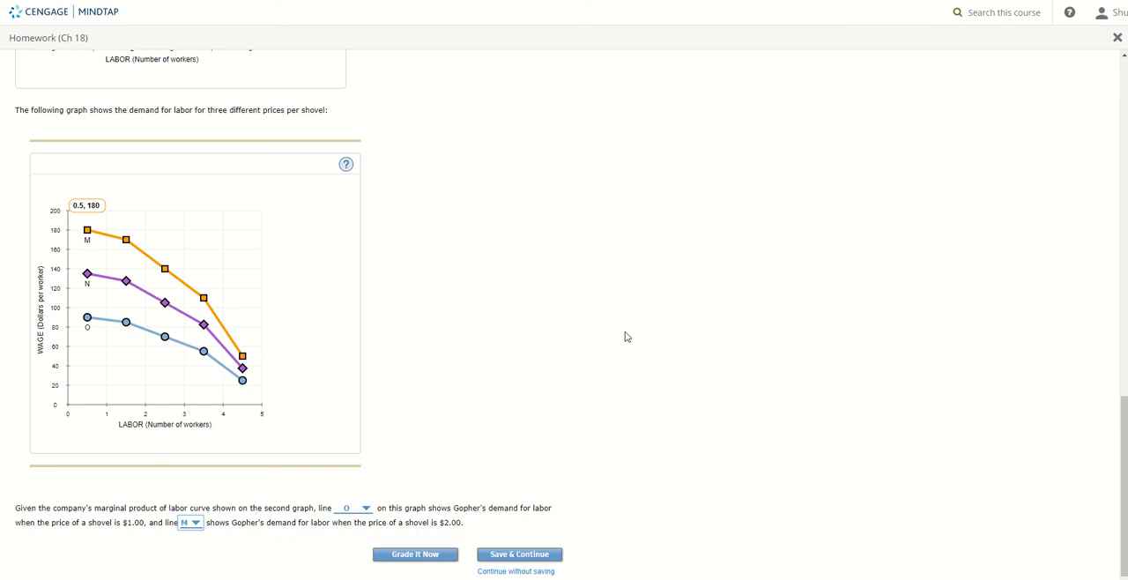
mouse_move(546, 383)
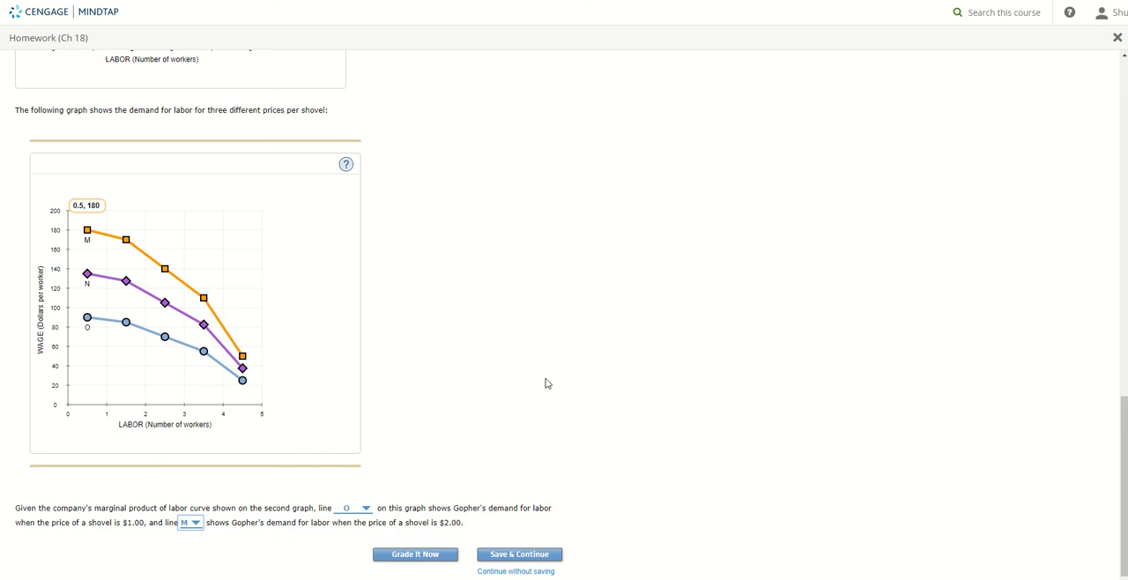
mouse_move(527, 407)
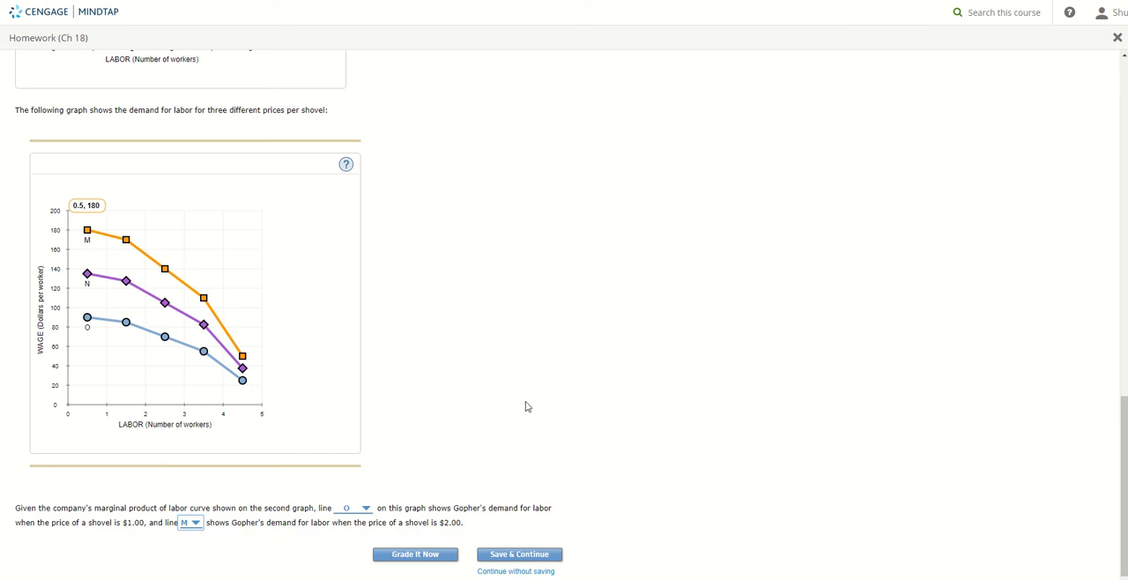
Step: Grade the homework and review the results showing O and M correct for 1/1 points
left_click(414, 554)
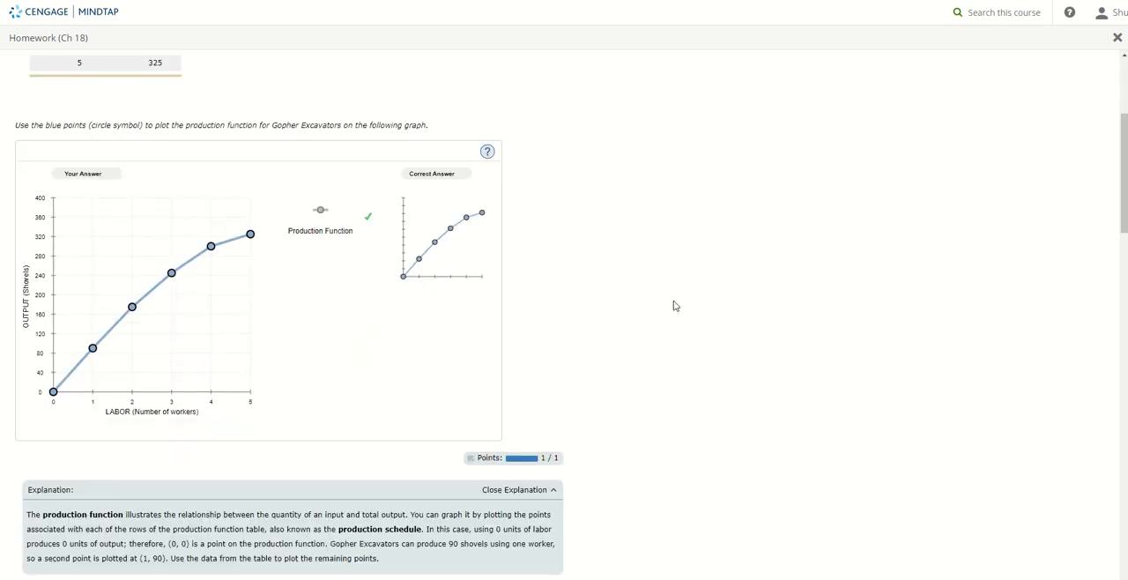
scroll("down", 3)
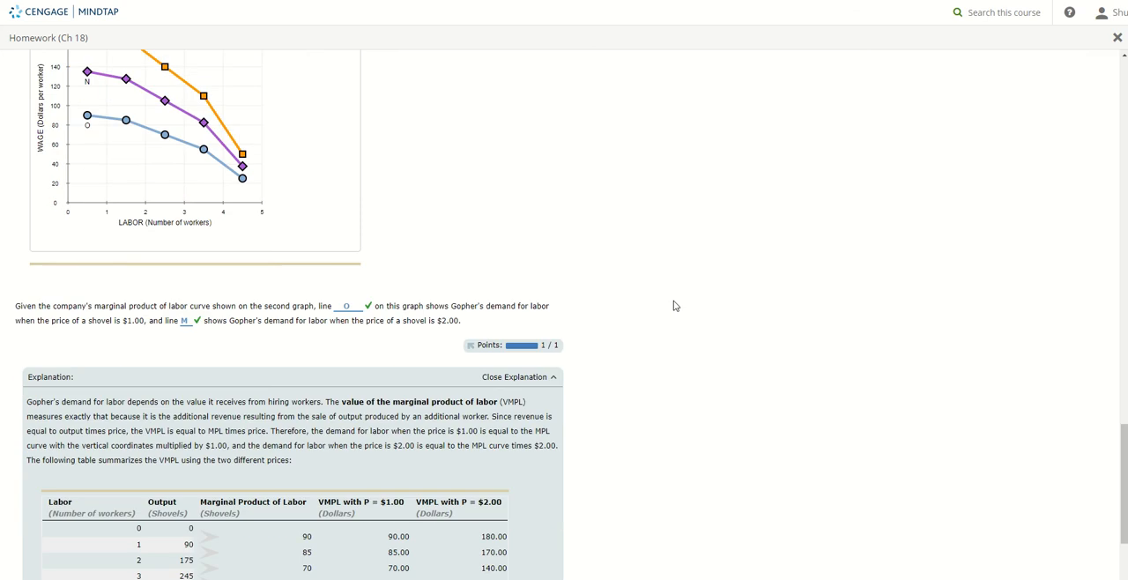
scroll("down", 3)
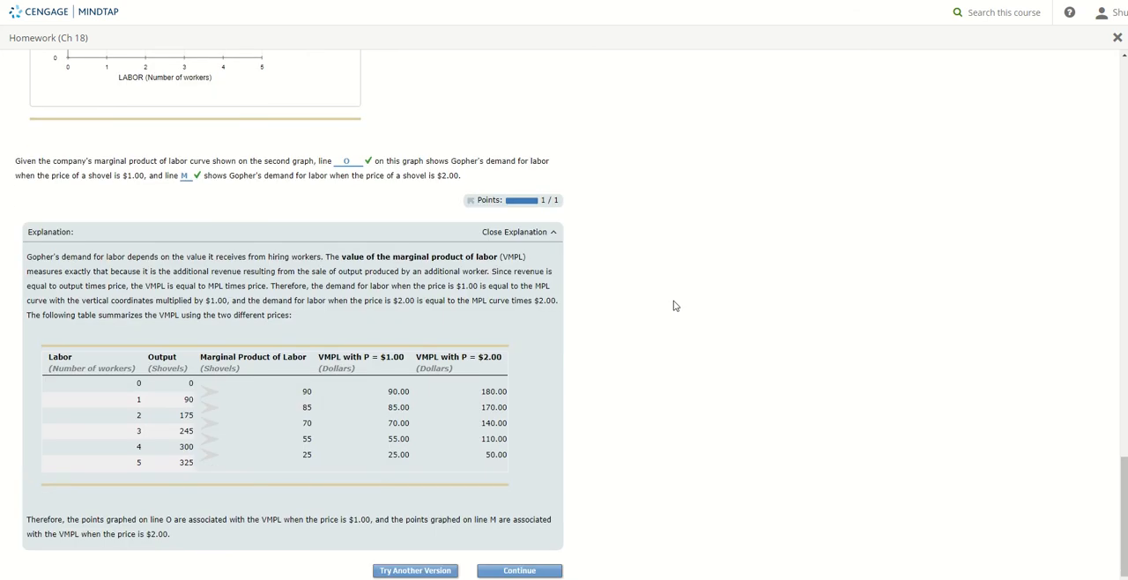